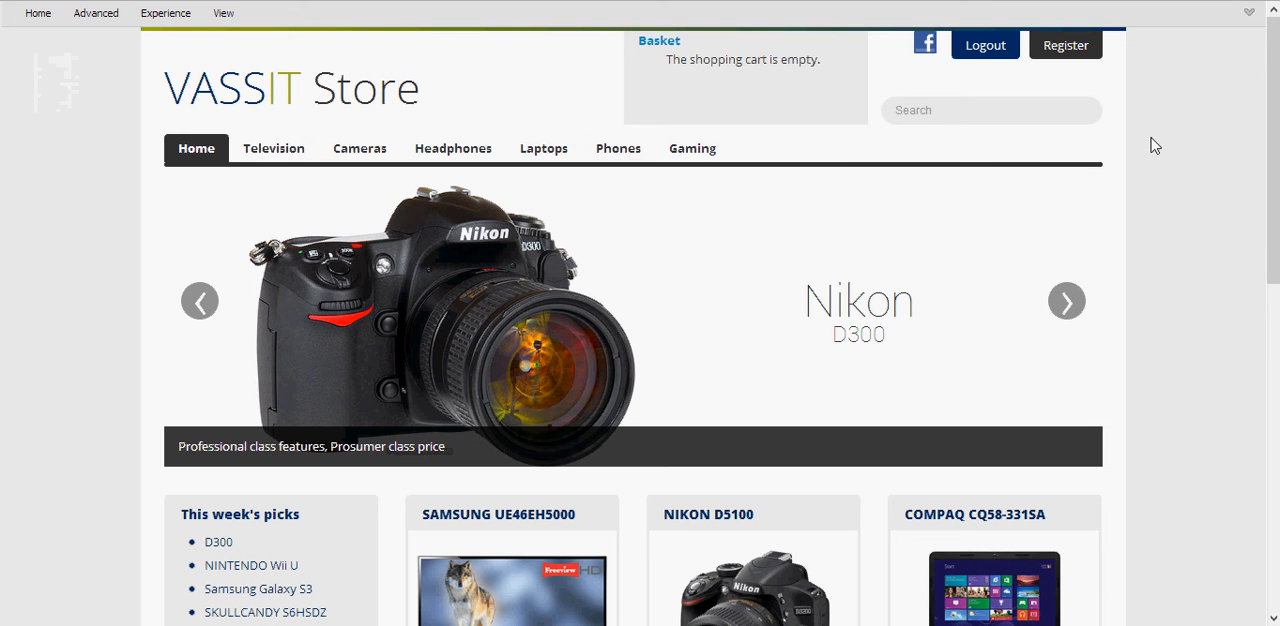
{"action": "mouse_move", "coordinate": [1204, 164]}
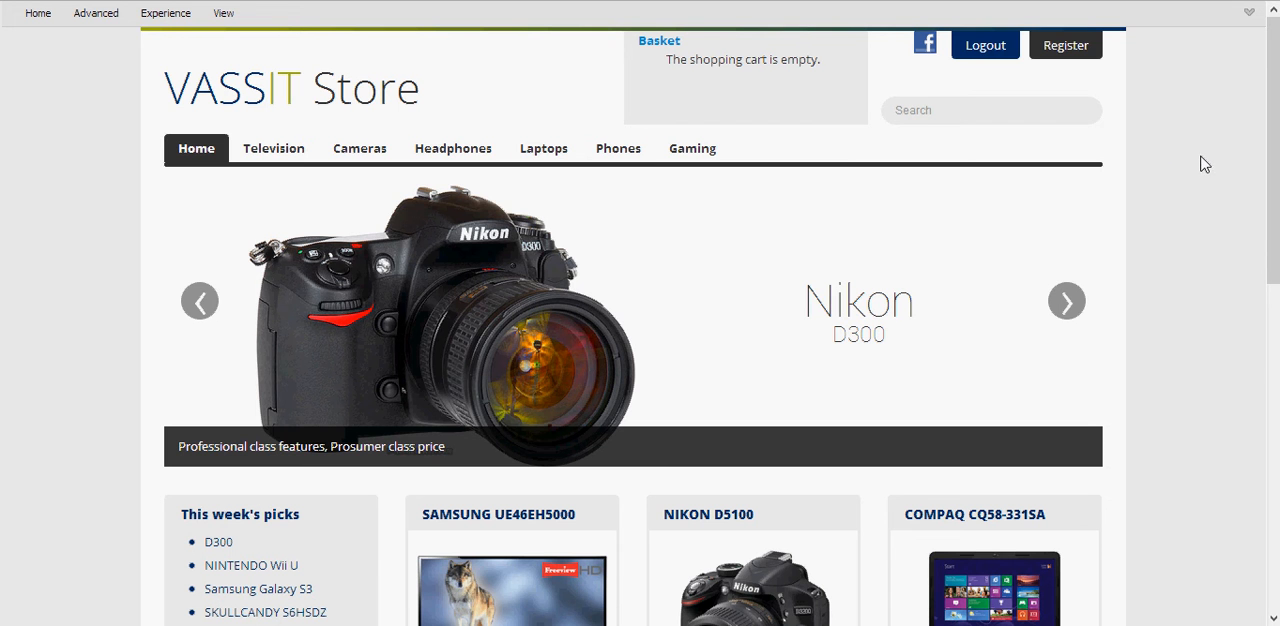
{"action": "mouse_move", "coordinate": [1210, 160]}
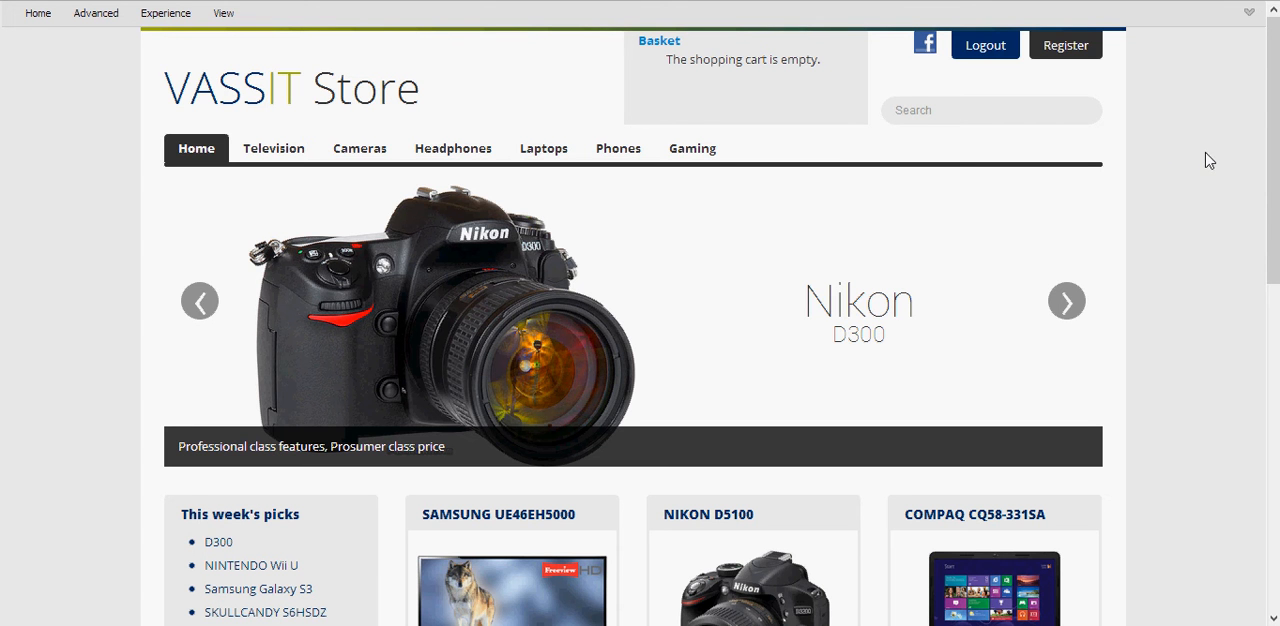
{"action": "mouse_move", "coordinate": [1206, 164]}
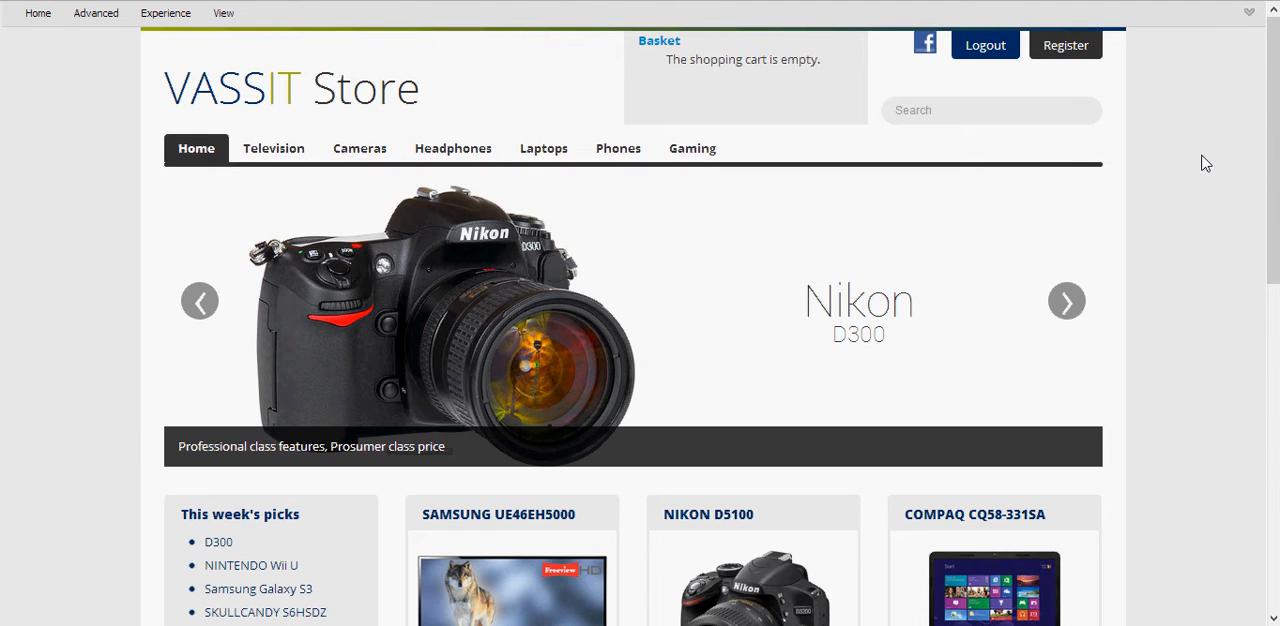
{"action": "mouse_move", "coordinate": [1196, 180]}
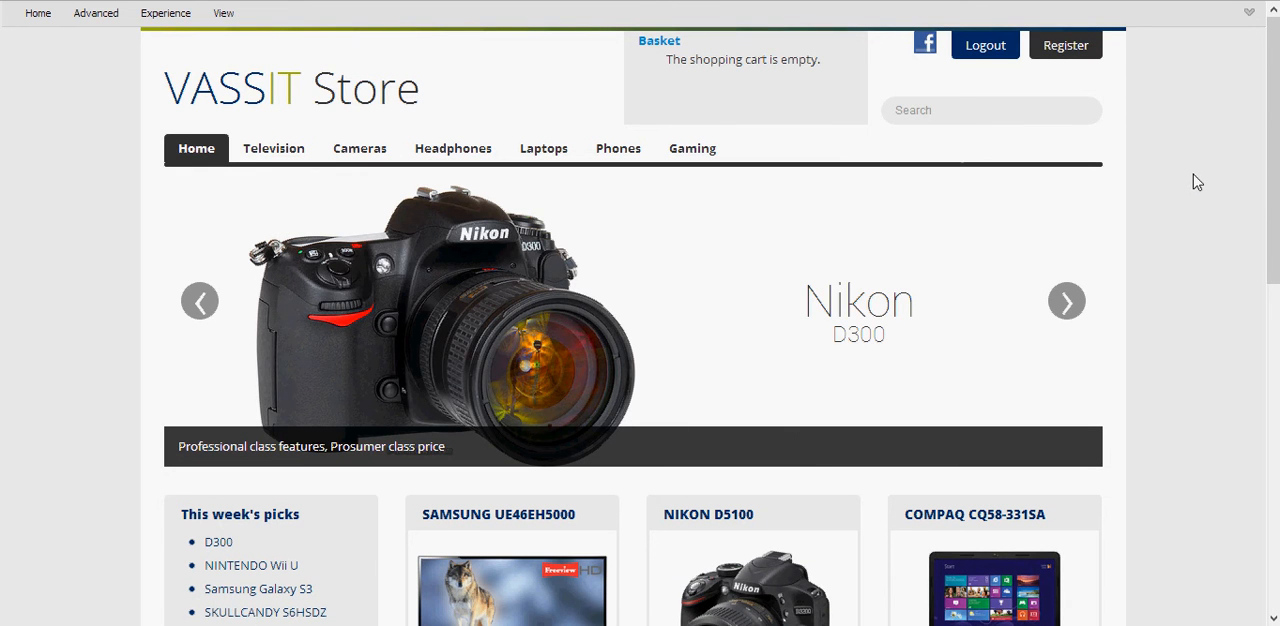
- Browse the store homepage, advancing the banner carousel and scrolling through This week's picks
{"action": "scroll", "scroll_direction": "down", "scroll_amount": 3}
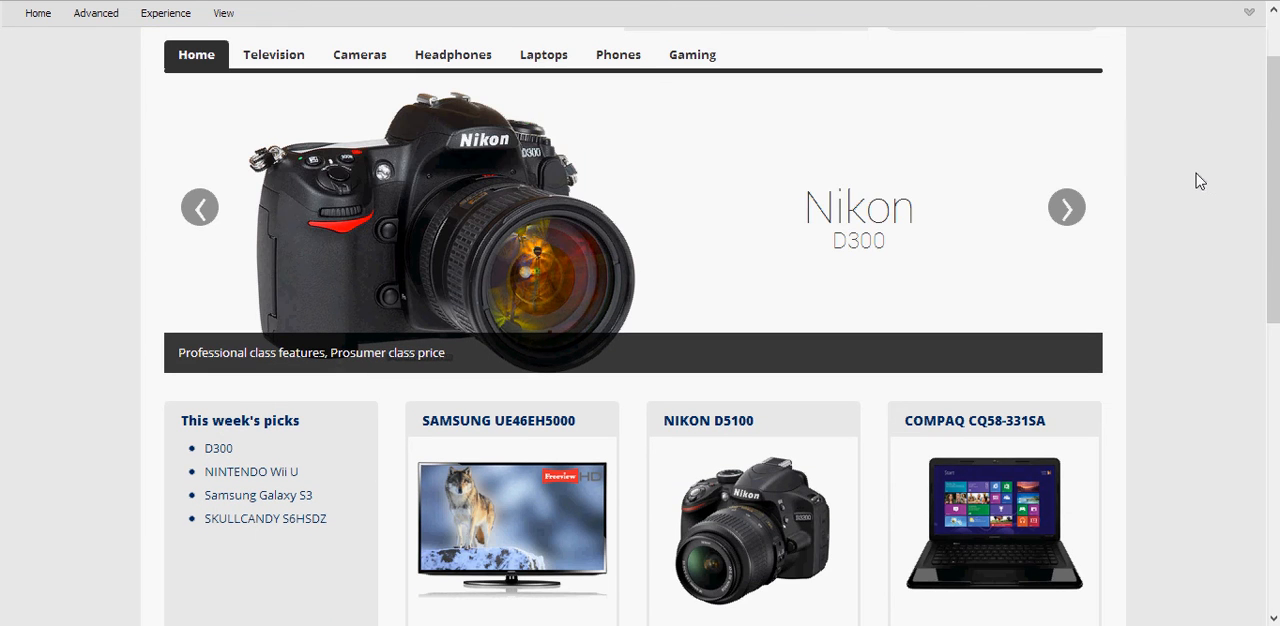
{"action": "left_click", "coordinate": [1066, 208]}
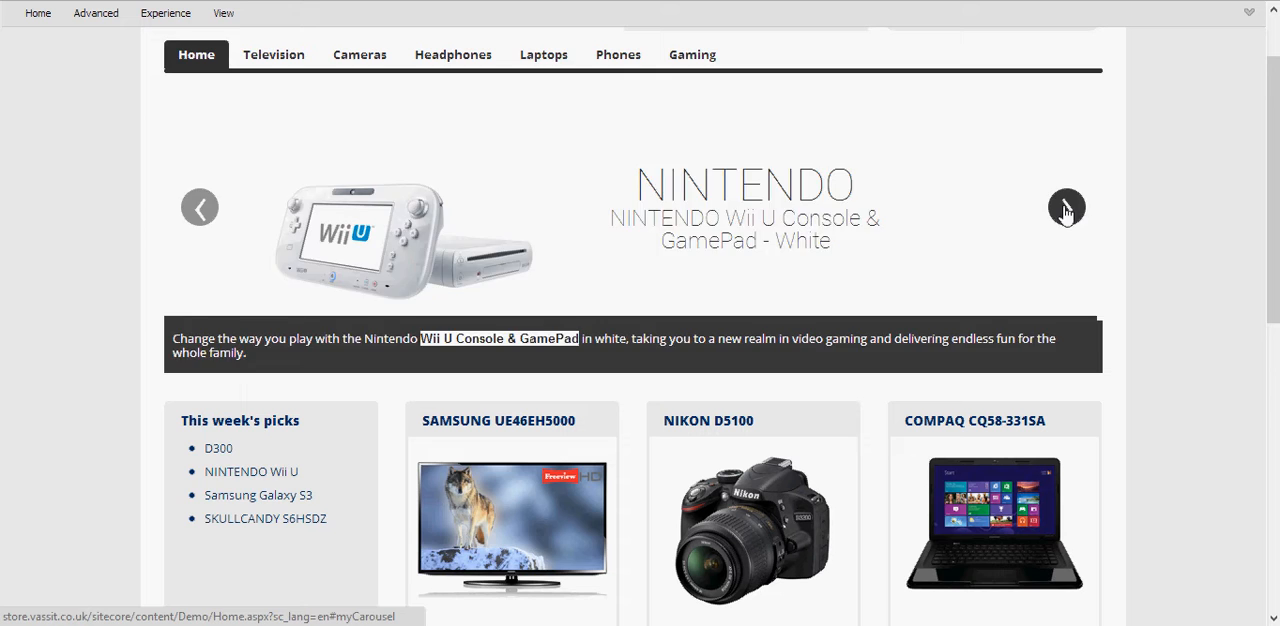
{"action": "scroll", "scroll_direction": "down", "scroll_amount": 3}
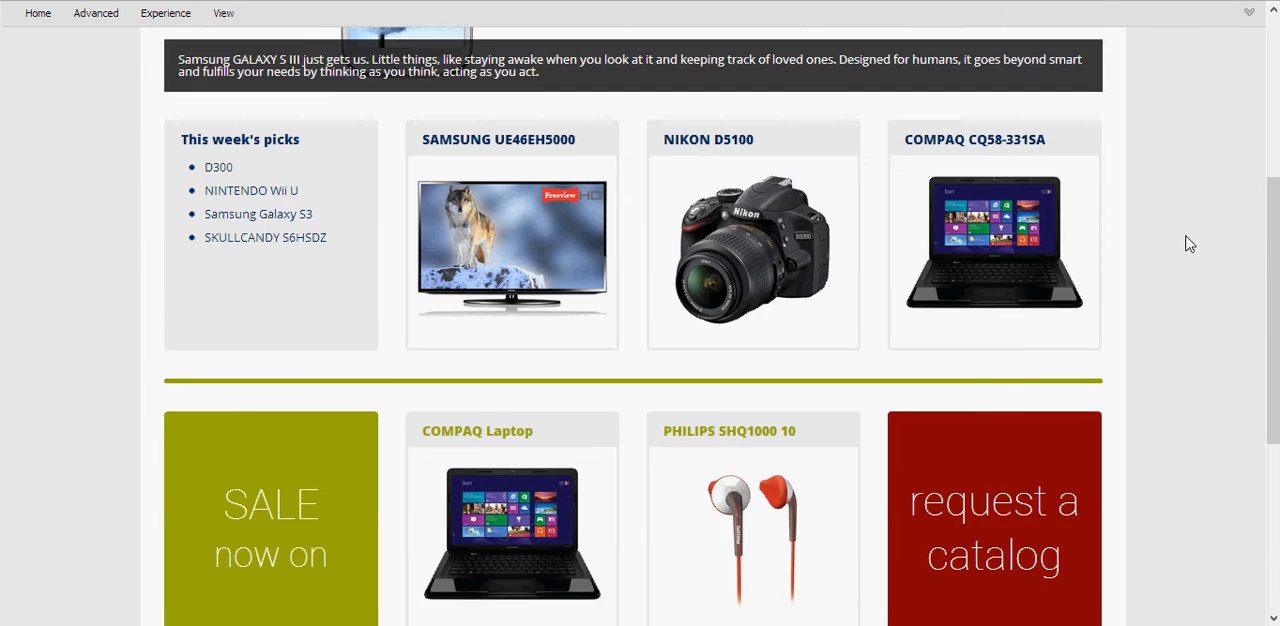
{"action": "scroll", "scroll_direction": "down", "scroll_amount": 3}
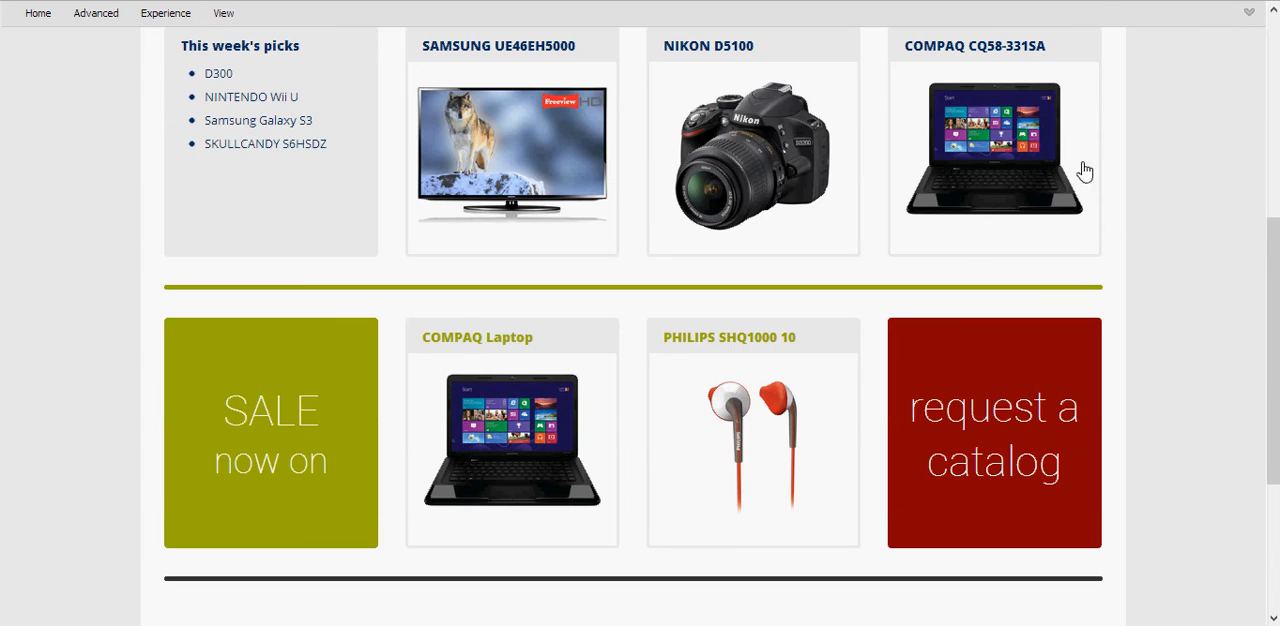
{"action": "scroll", "scroll_direction": "down", "scroll_amount": 3}
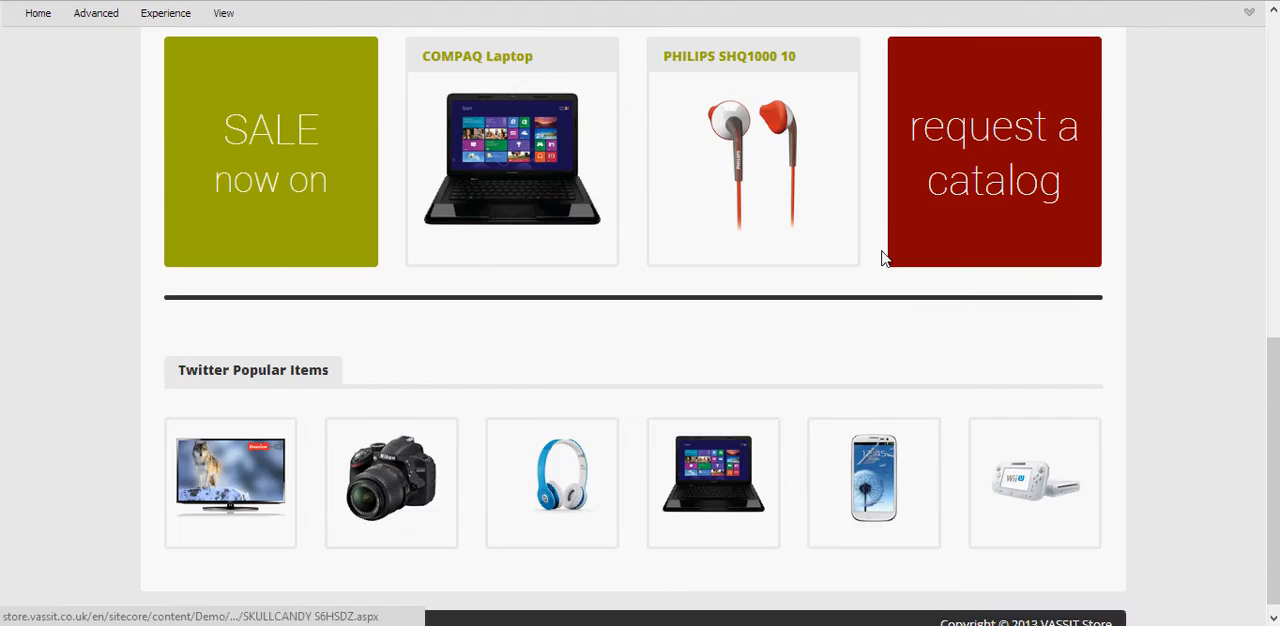
{"action": "scroll", "scroll_direction": "down", "scroll_amount": 3}
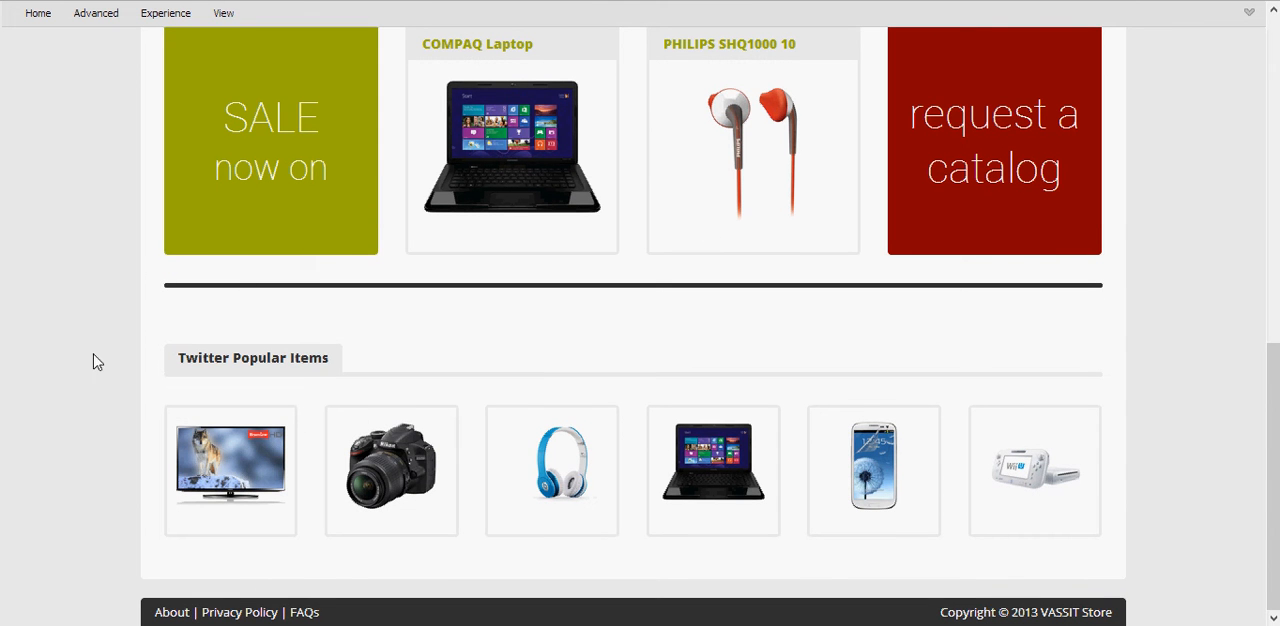
{"action": "mouse_move", "coordinate": [396, 384]}
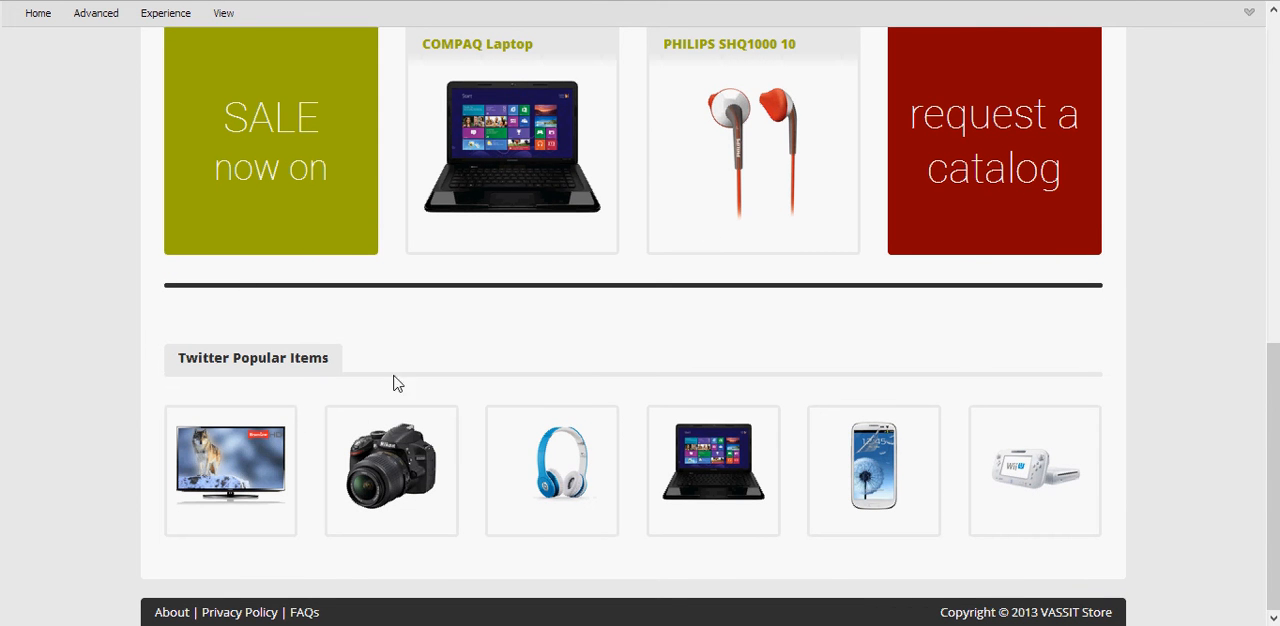
{"action": "mouse_move", "coordinate": [176, 366]}
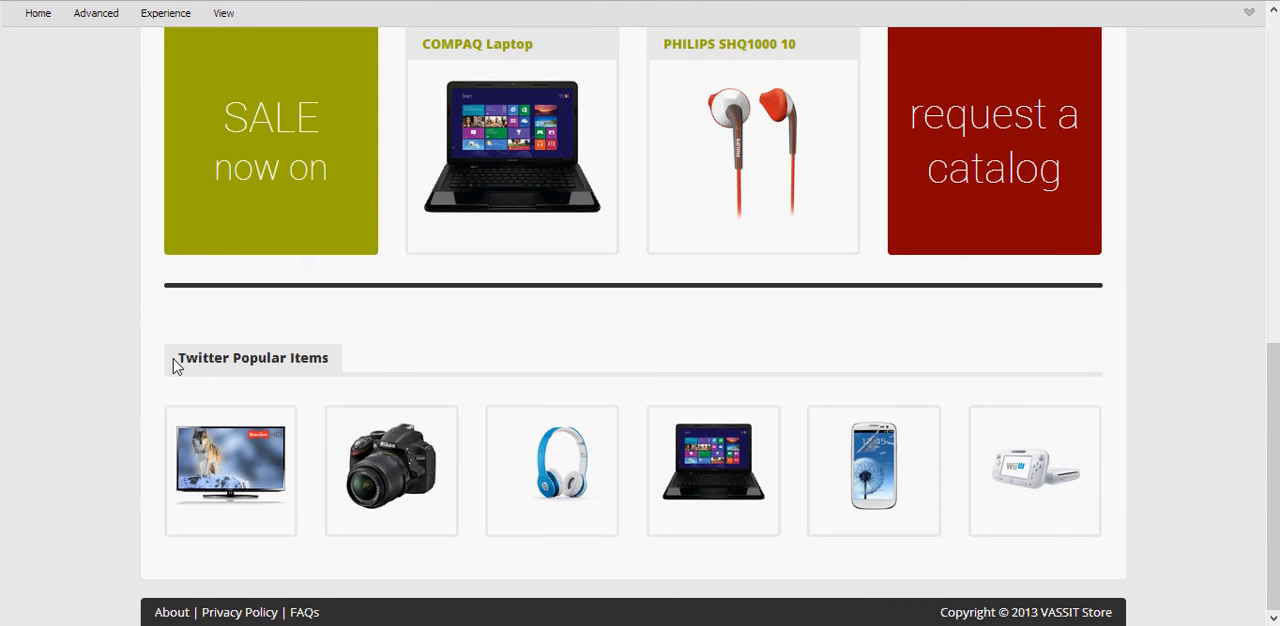
{"action": "mouse_move", "coordinate": [230, 376]}
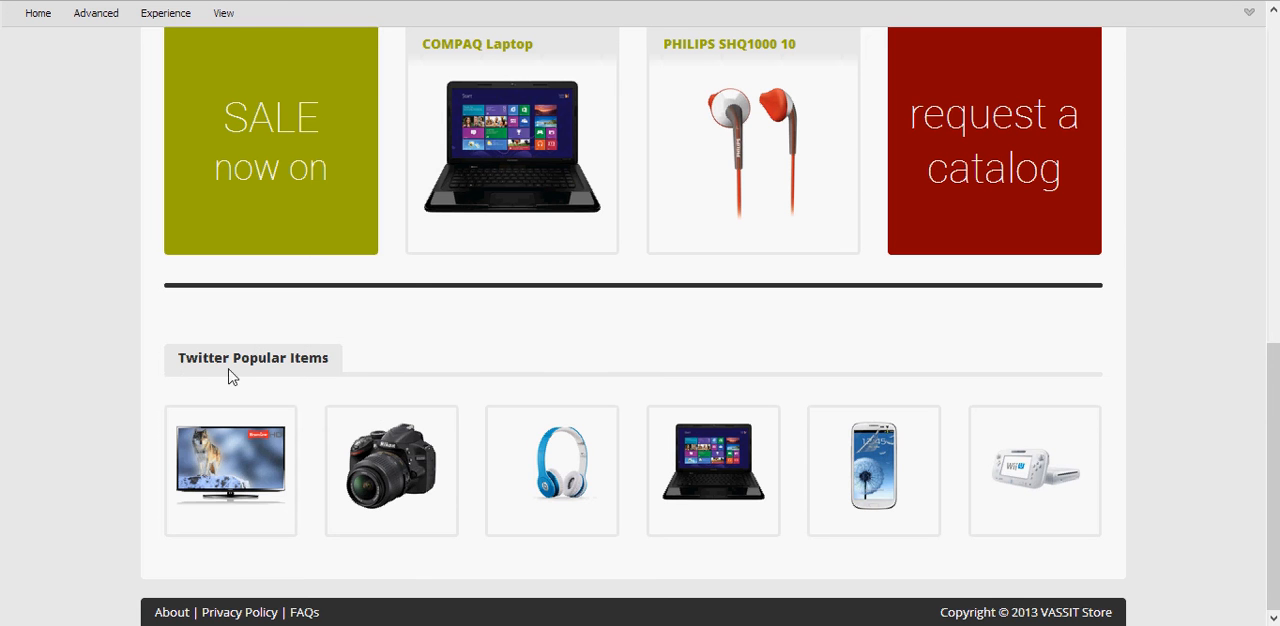
{"action": "scroll", "scroll_direction": "up", "scroll_amount": 3}
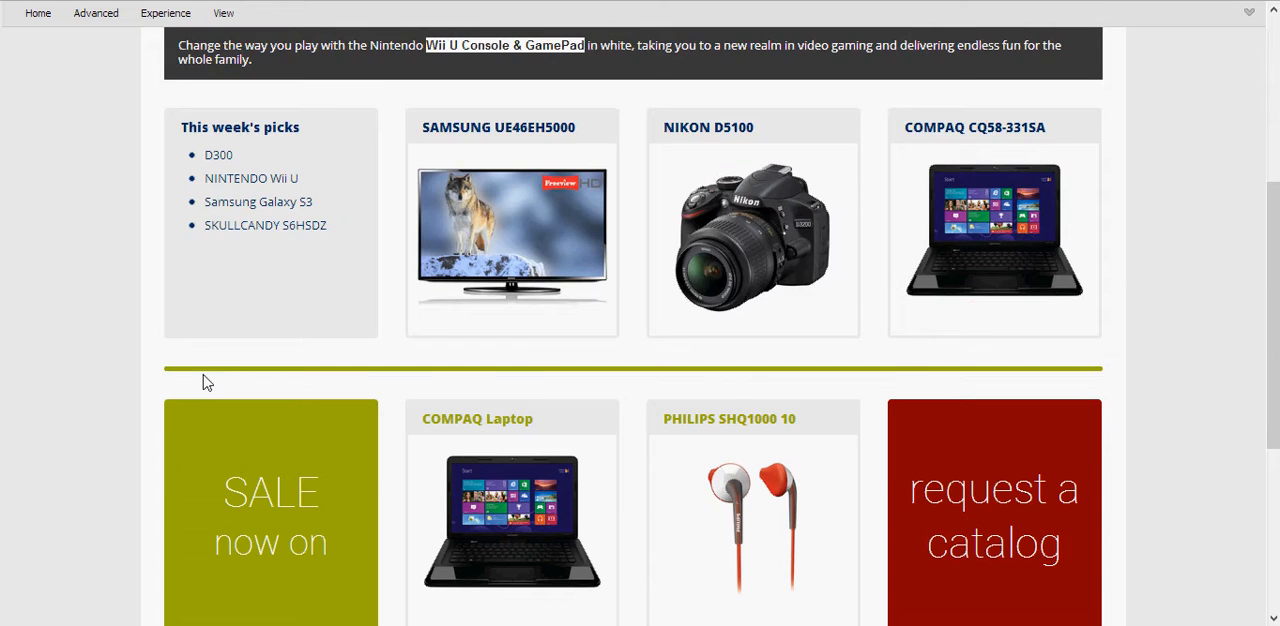
{"action": "scroll", "scroll_direction": "up", "scroll_amount": 3}
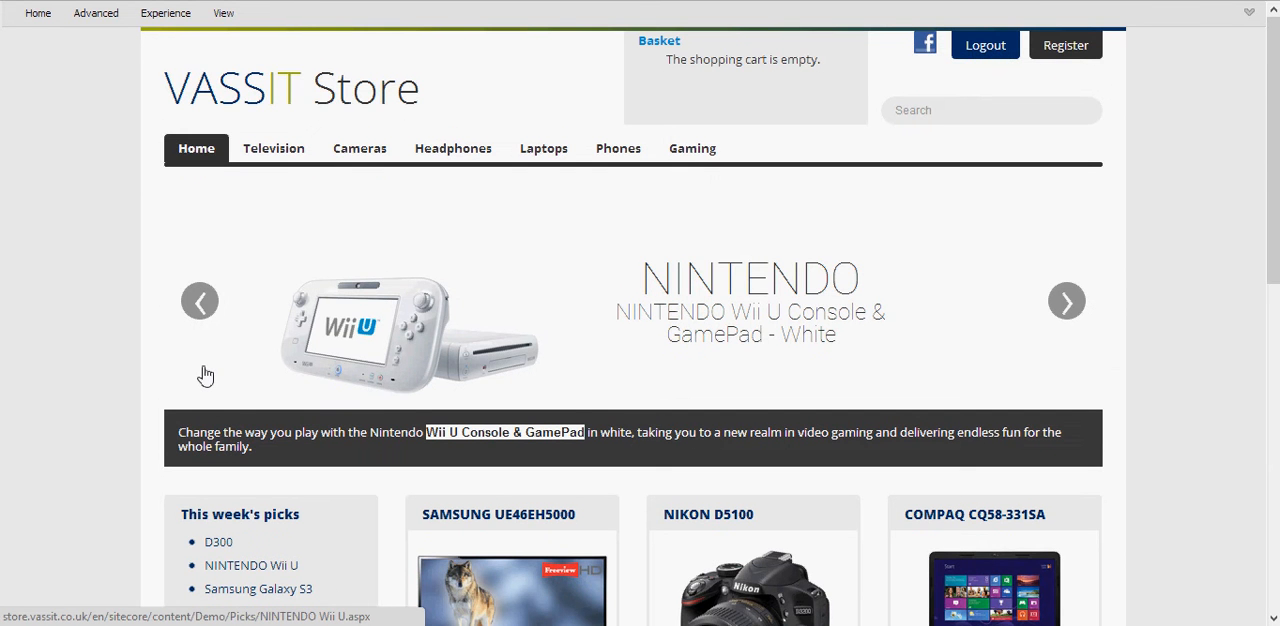
{"action": "scroll", "scroll_direction": "down", "scroll_amount": 3}
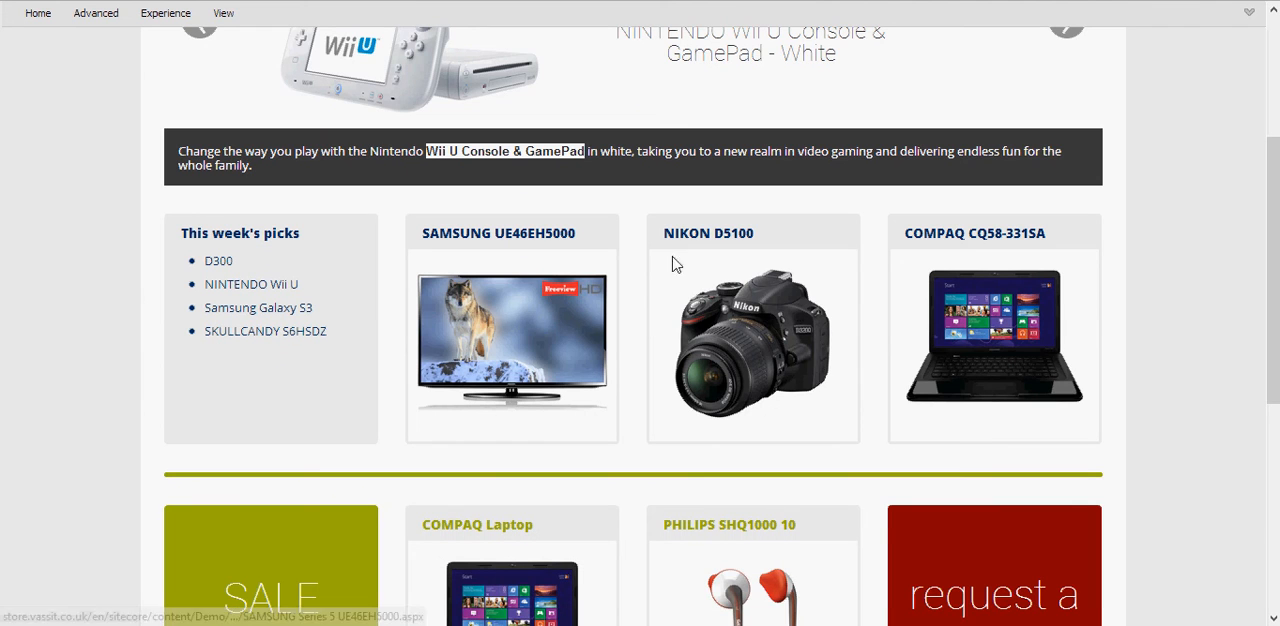
{"action": "mouse_move", "coordinate": [1032, 324]}
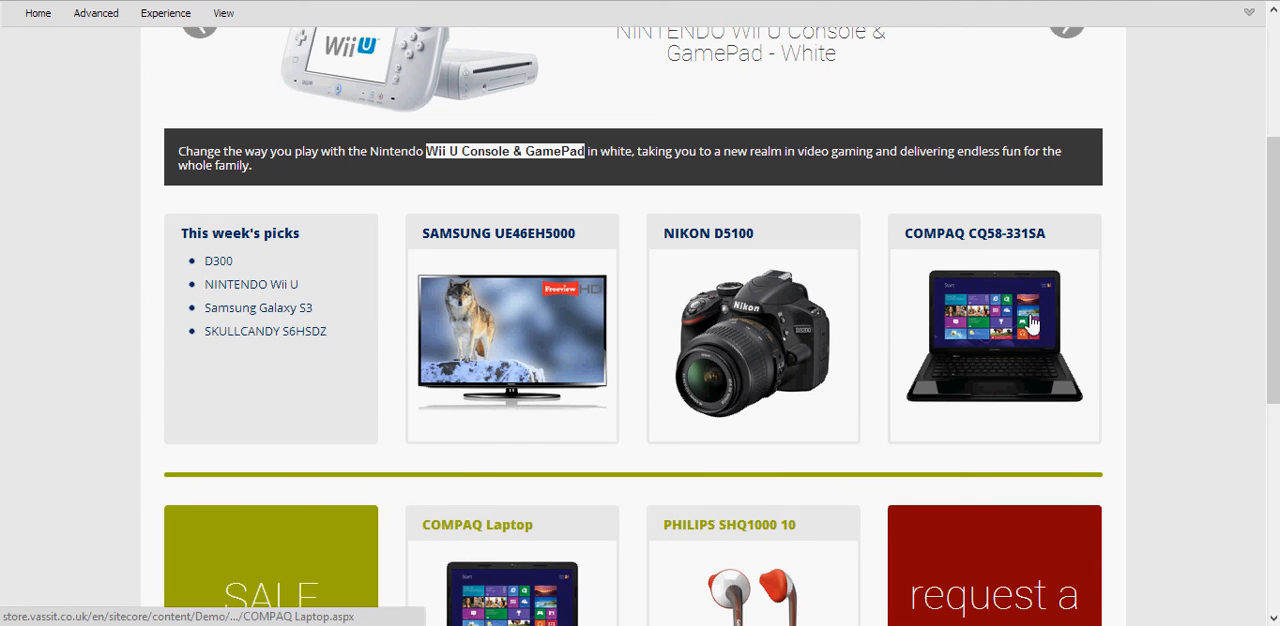
{"action": "left_click", "coordinate": [1066, 22]}
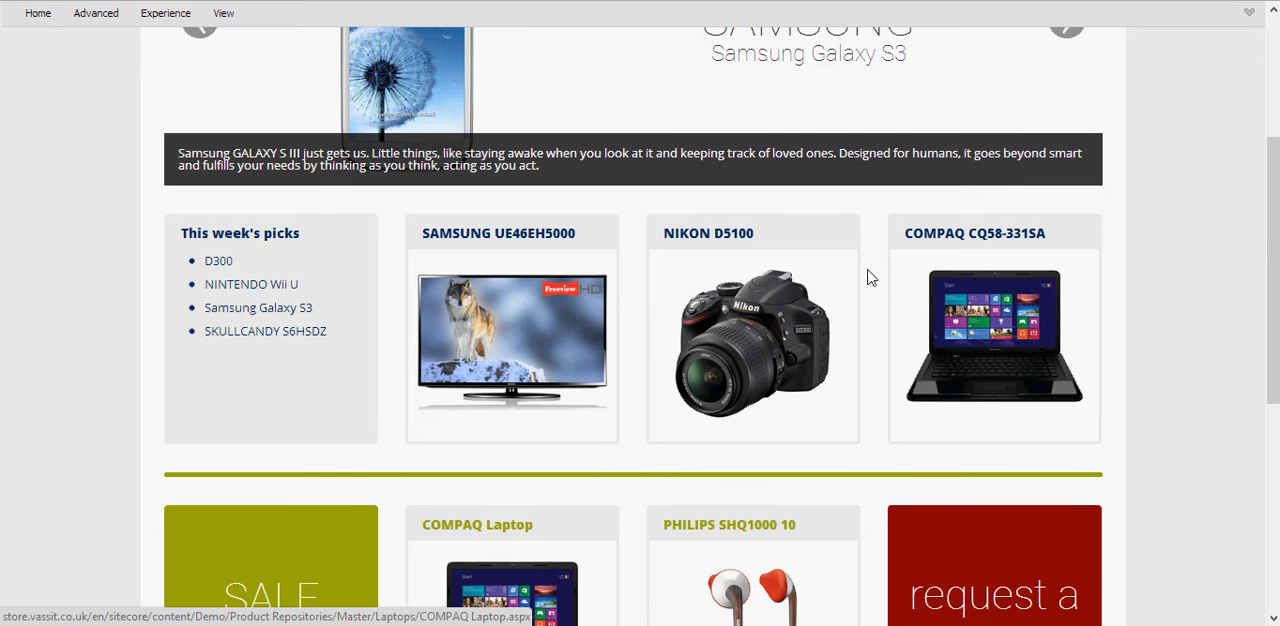
{"action": "scroll", "scroll_direction": "down", "scroll_amount": 3}
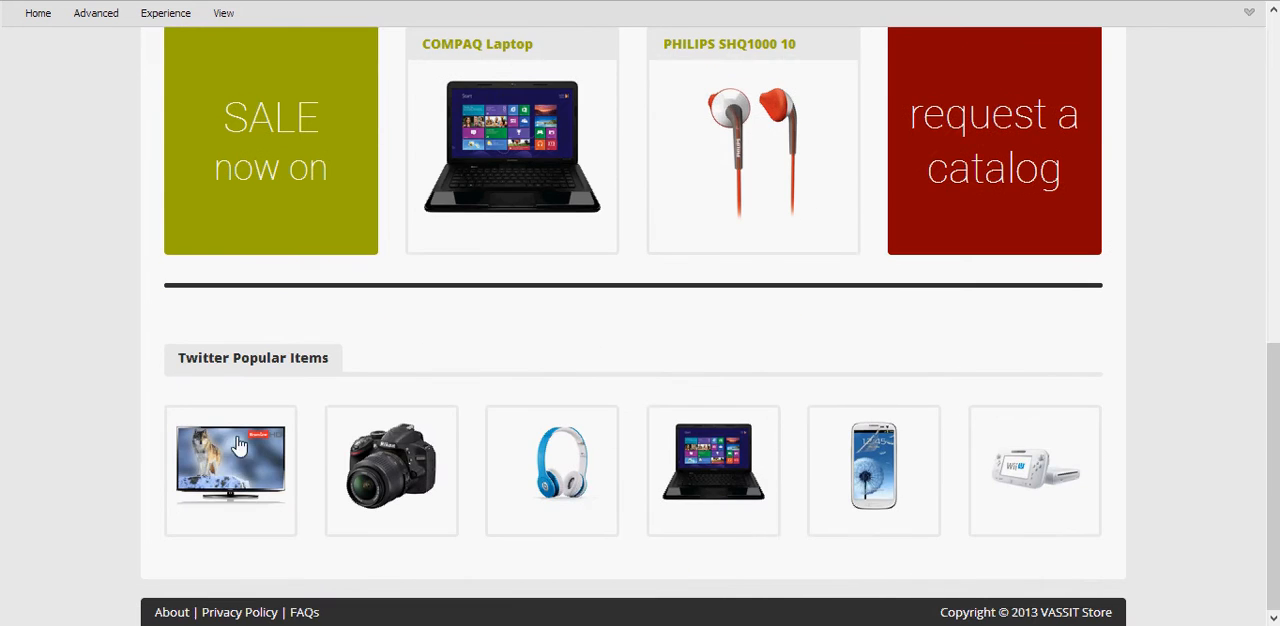
{"action": "scroll", "scroll_direction": "up", "scroll_amount": 3}
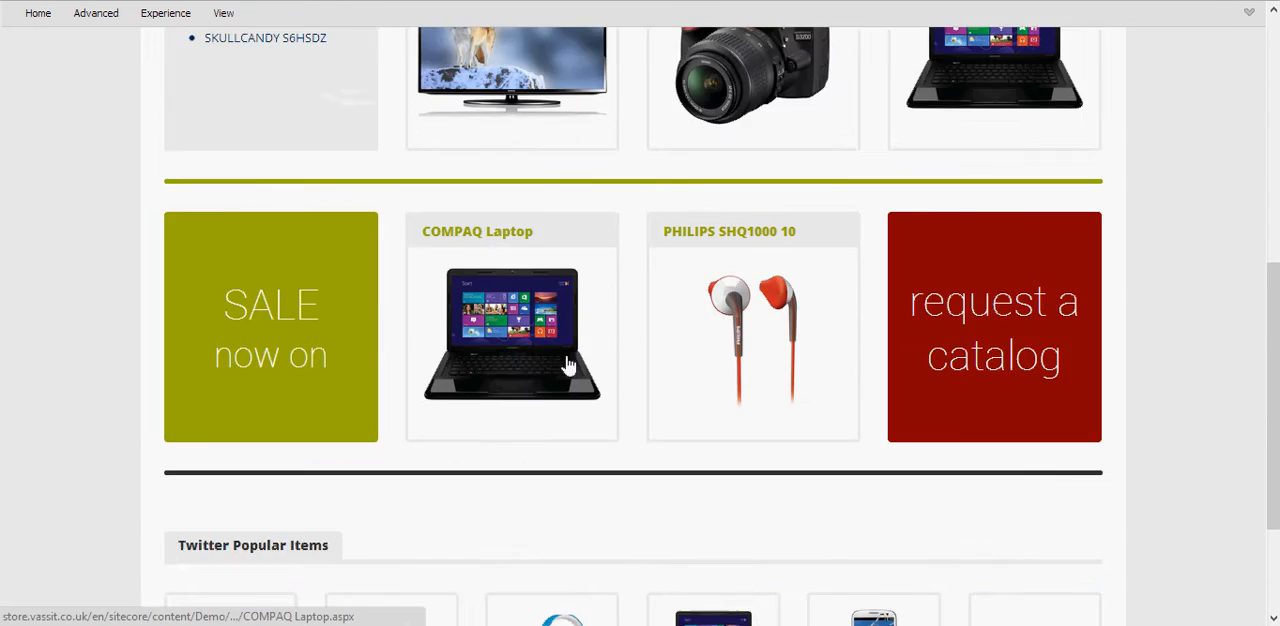
{"action": "scroll", "scroll_direction": "up", "scroll_amount": 3}
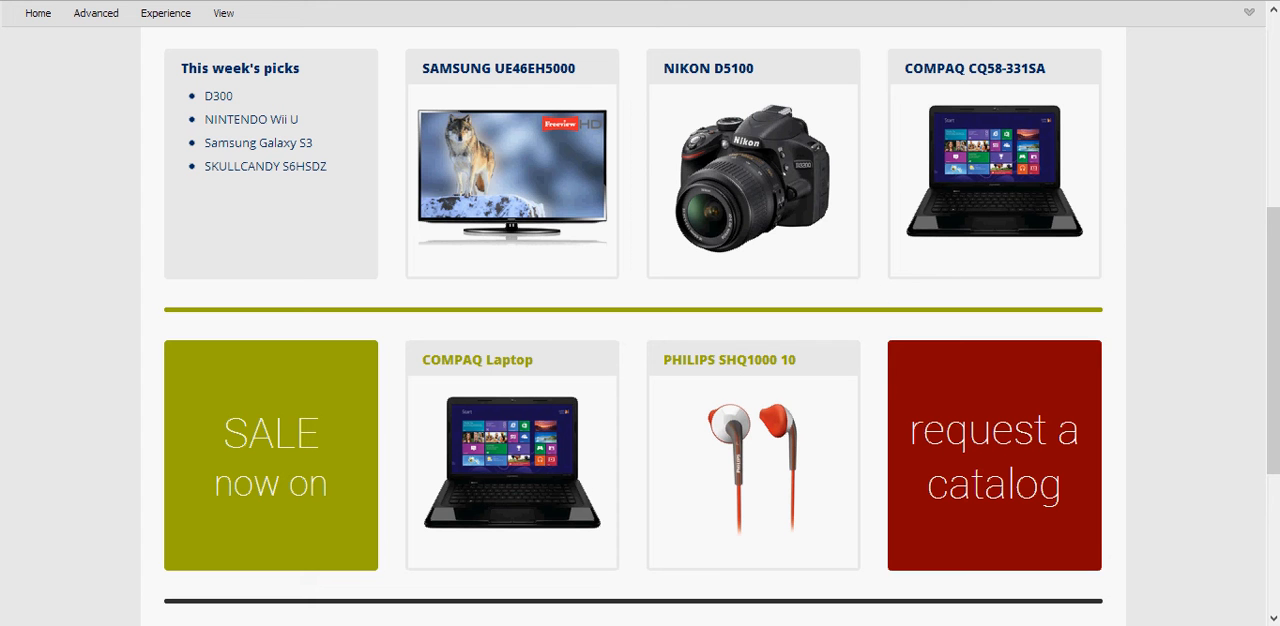
{"action": "mouse_move", "coordinate": [542, 126]}
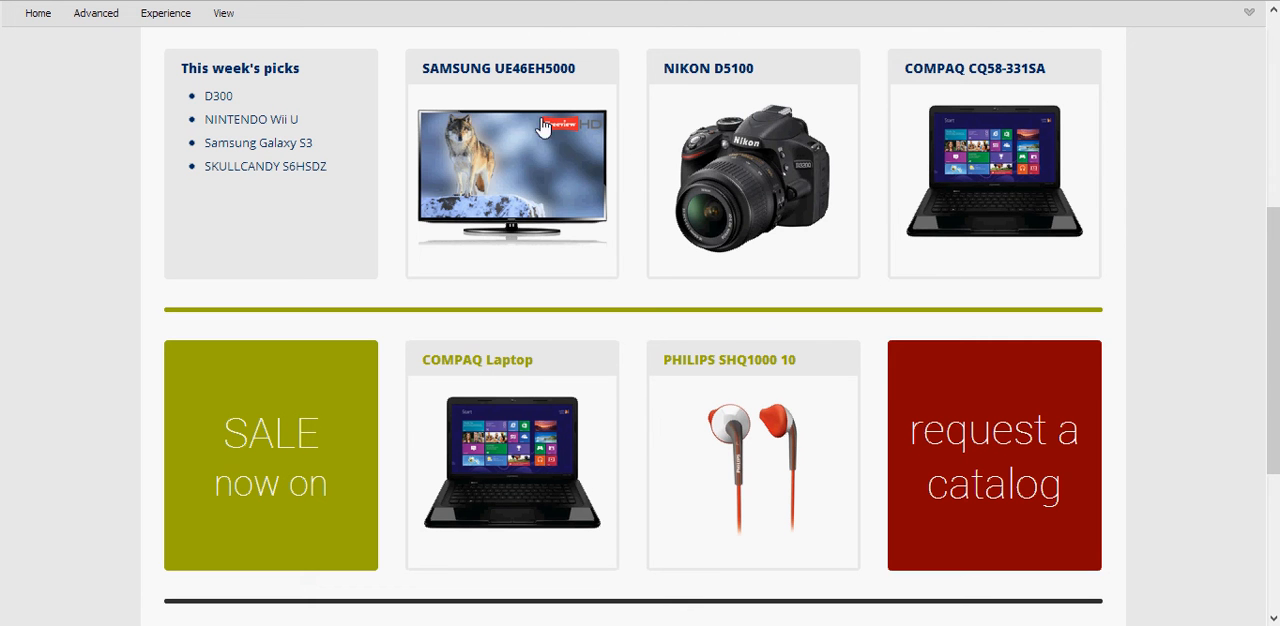
{"action": "mouse_move", "coordinate": [856, 82]}
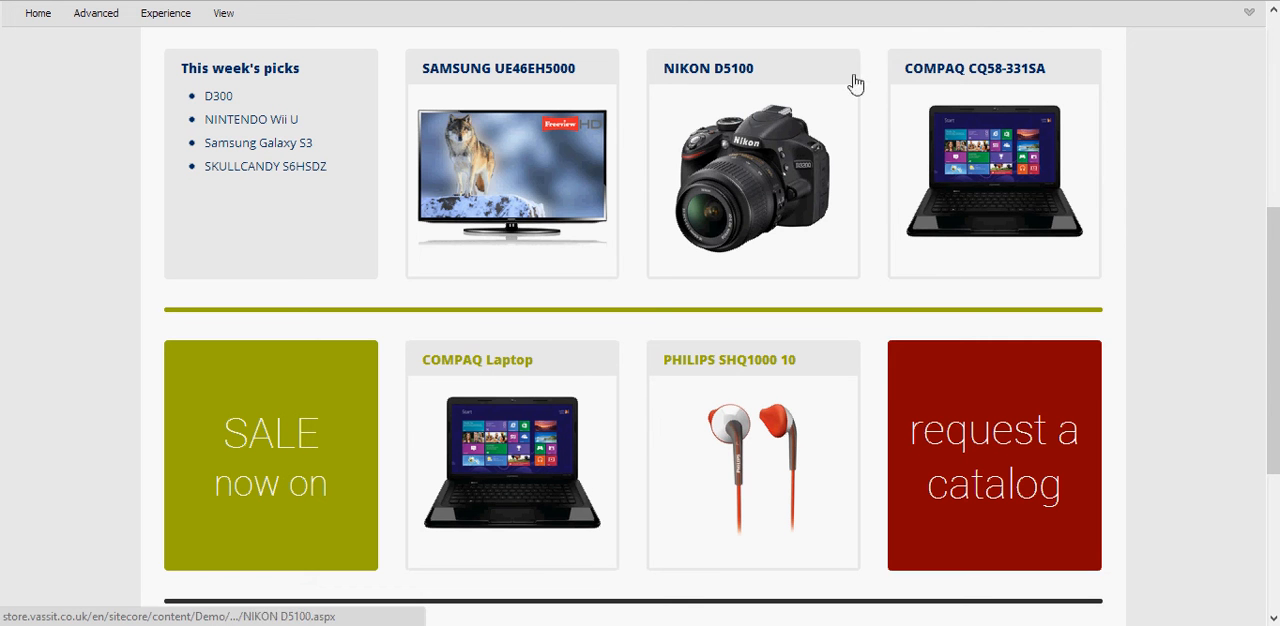
{"action": "mouse_move", "coordinate": [740, 122]}
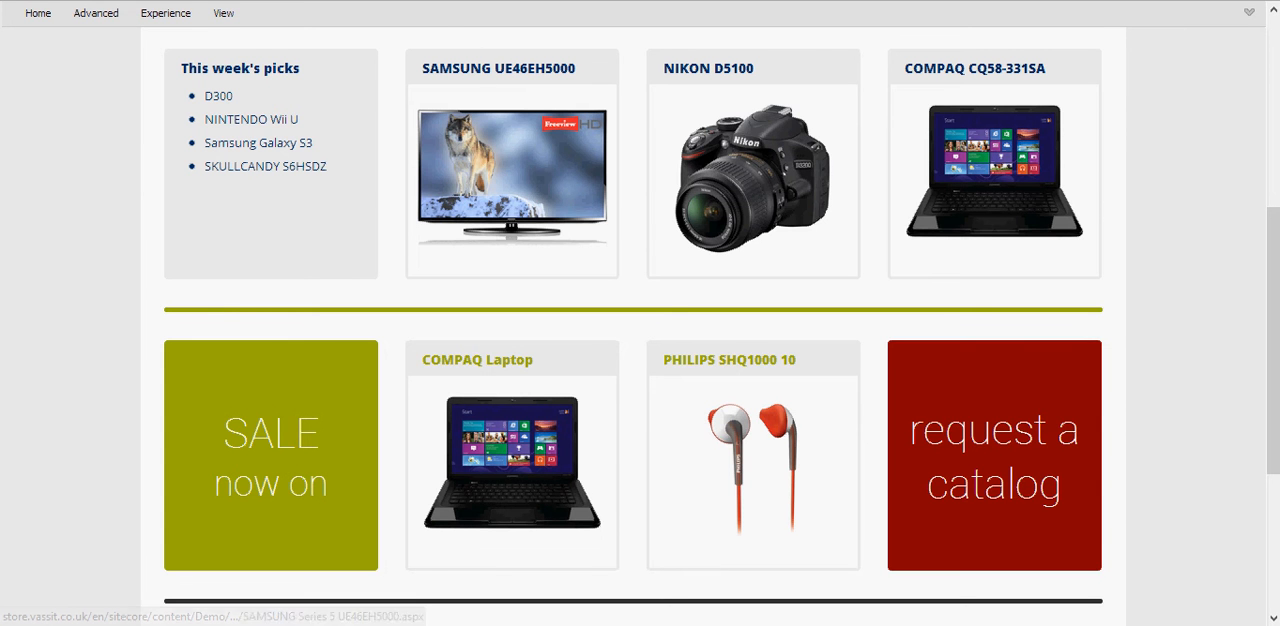
- Show the NIKON D5100 product page with its price and description
{"action": "left_click", "coordinate": [752, 176]}
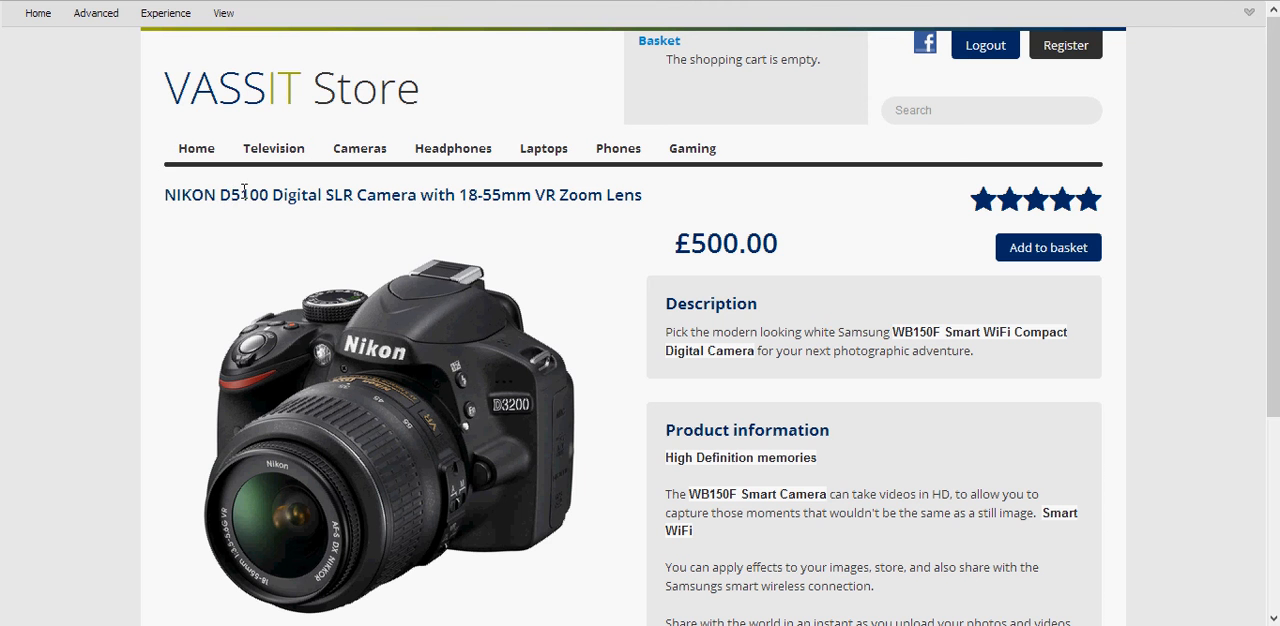
{"action": "mouse_move", "coordinate": [524, 212]}
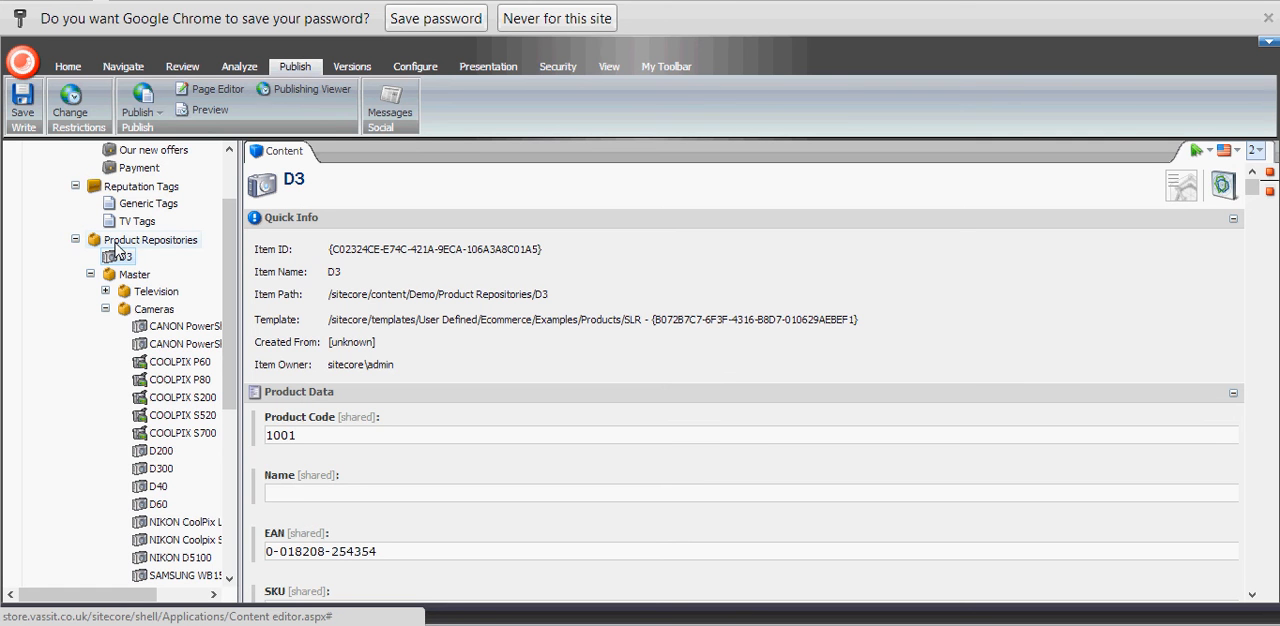
{"action": "mouse_move", "coordinate": [158, 250]}
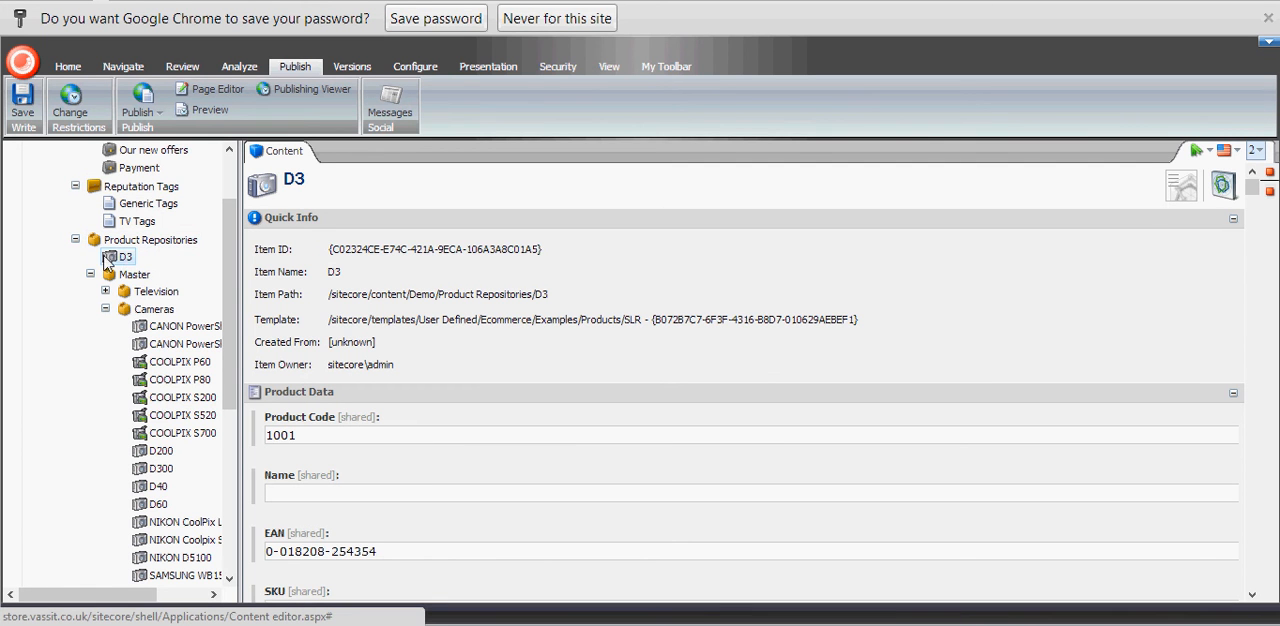
{"action": "mouse_move", "coordinate": [130, 272]}
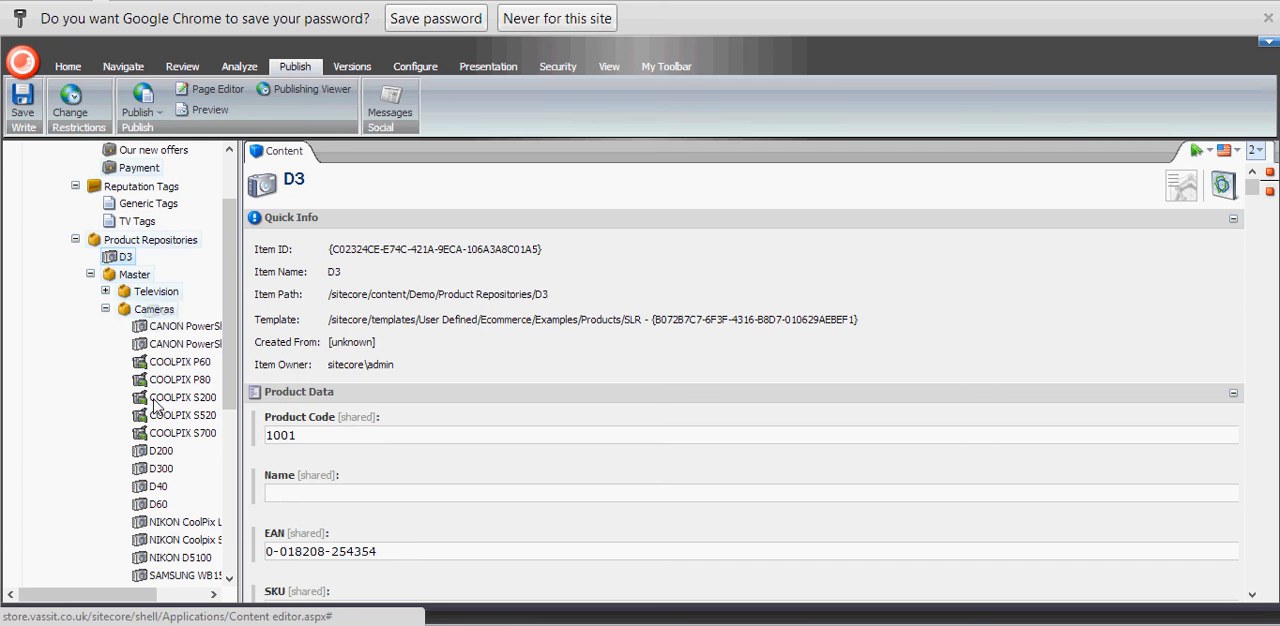
- Move the D3 item into the Master > Cameras folder and confirm the move
{"action": "left_click_drag", "start_coordinate": [118, 256], "coordinate": [152, 308]}
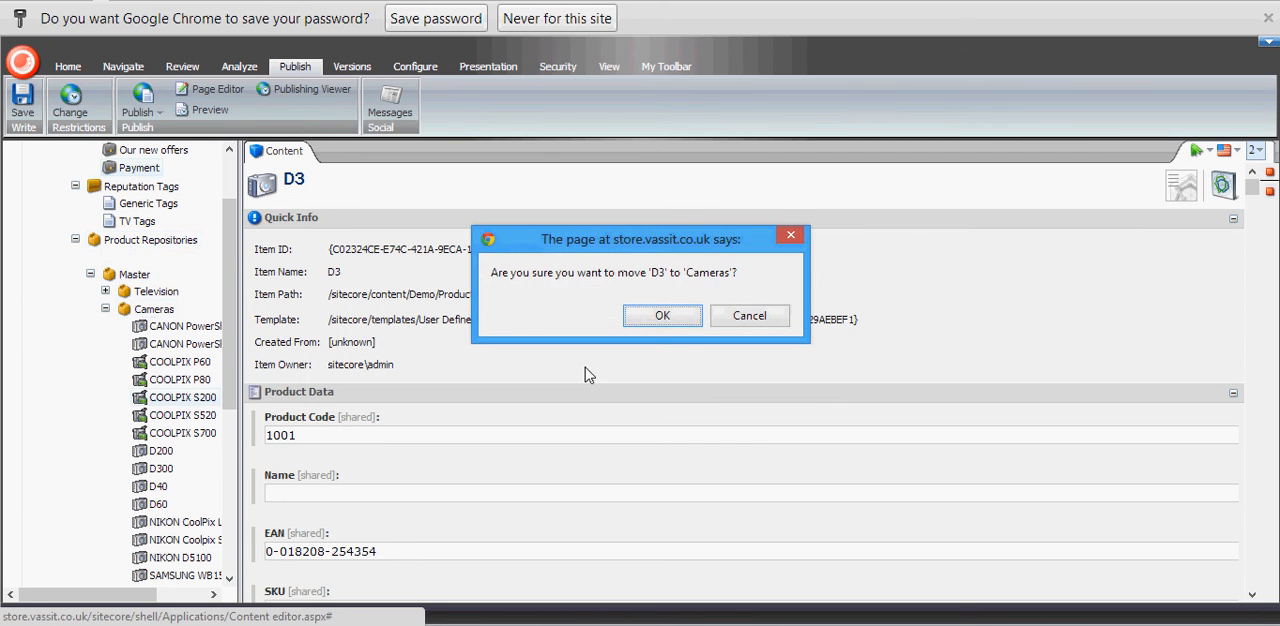
{"action": "left_click", "coordinate": [662, 316]}
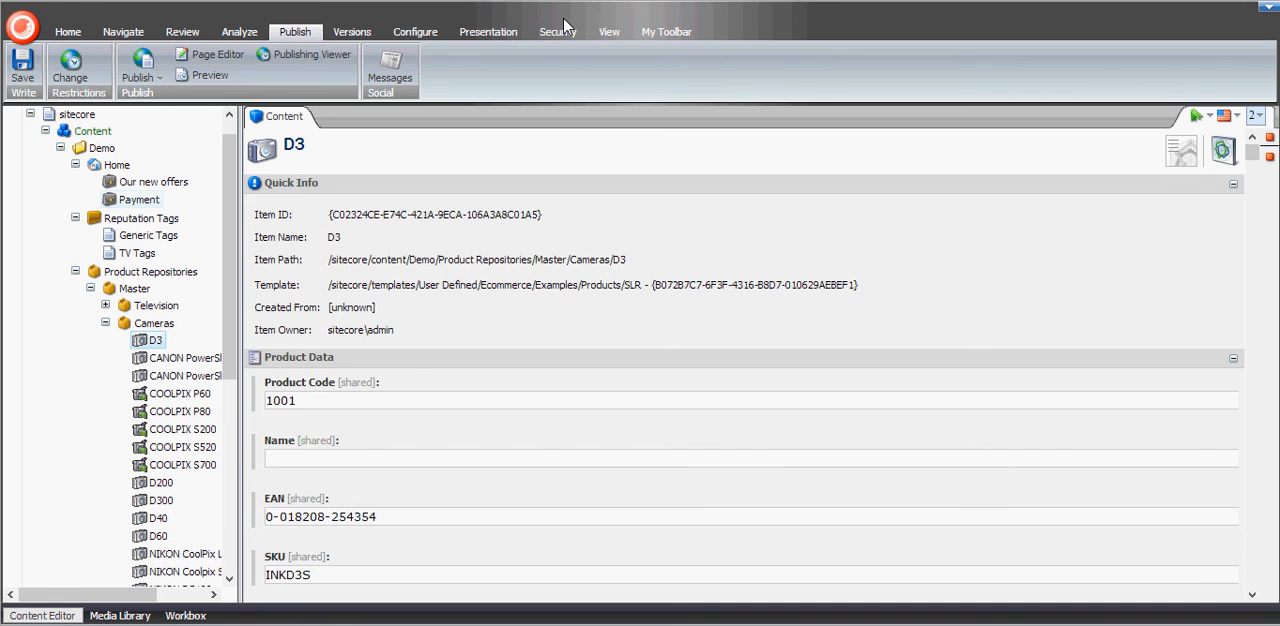
{"action": "scroll", "scroll_direction": "down", "scroll_amount": 3}
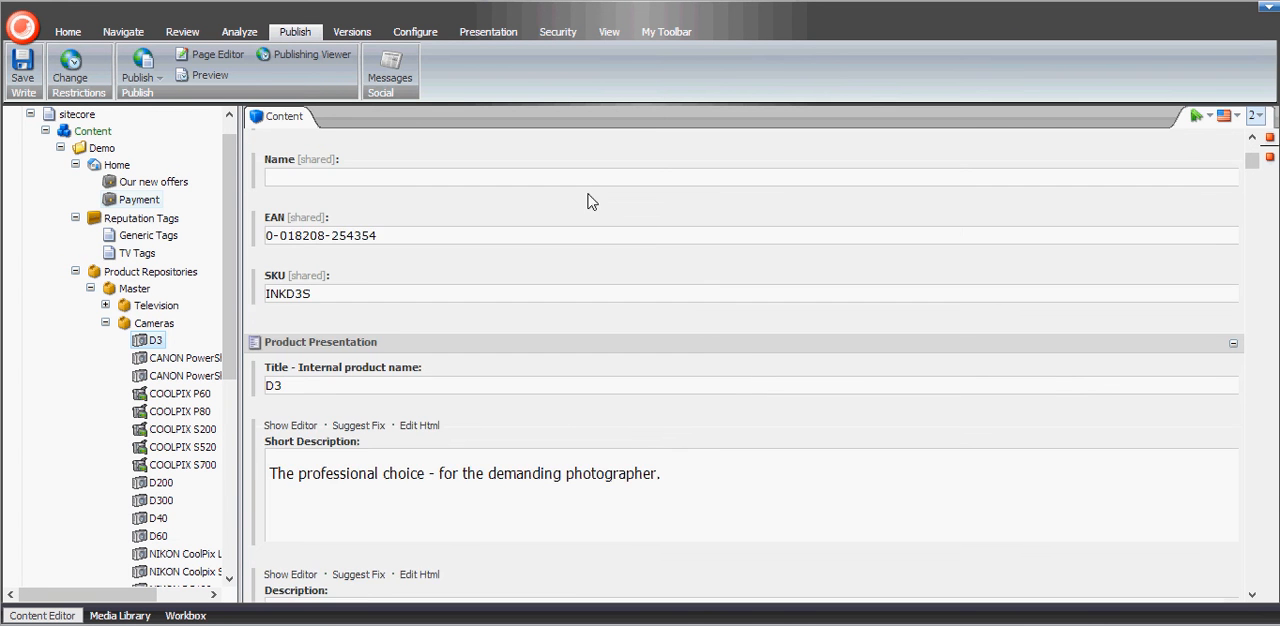
{"action": "scroll", "scroll_direction": "down", "scroll_amount": 3}
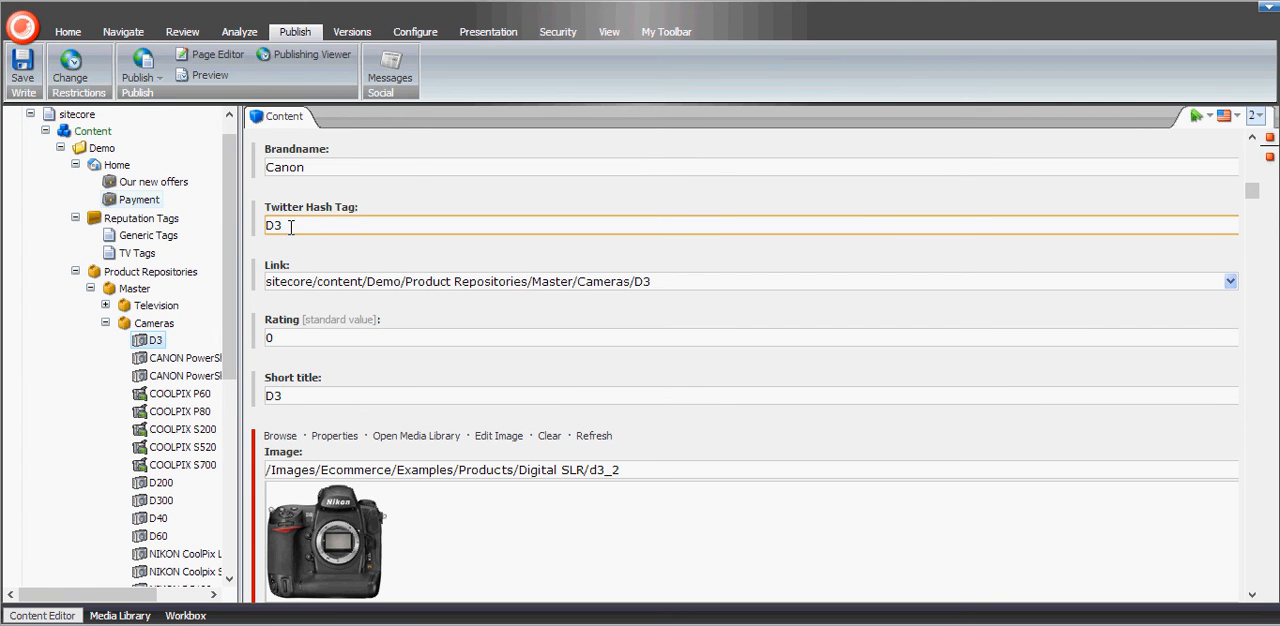
{"action": "scroll", "scroll_direction": "down", "scroll_amount": 3}
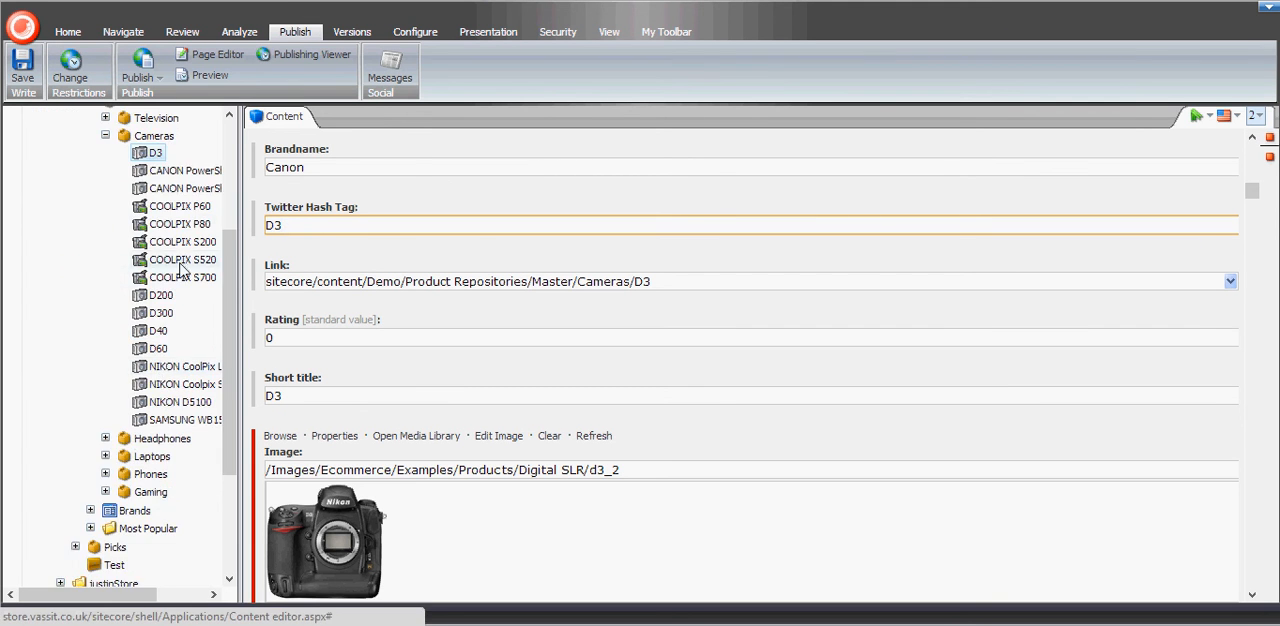
{"action": "scroll", "scroll_direction": "up", "scroll_amount": 3}
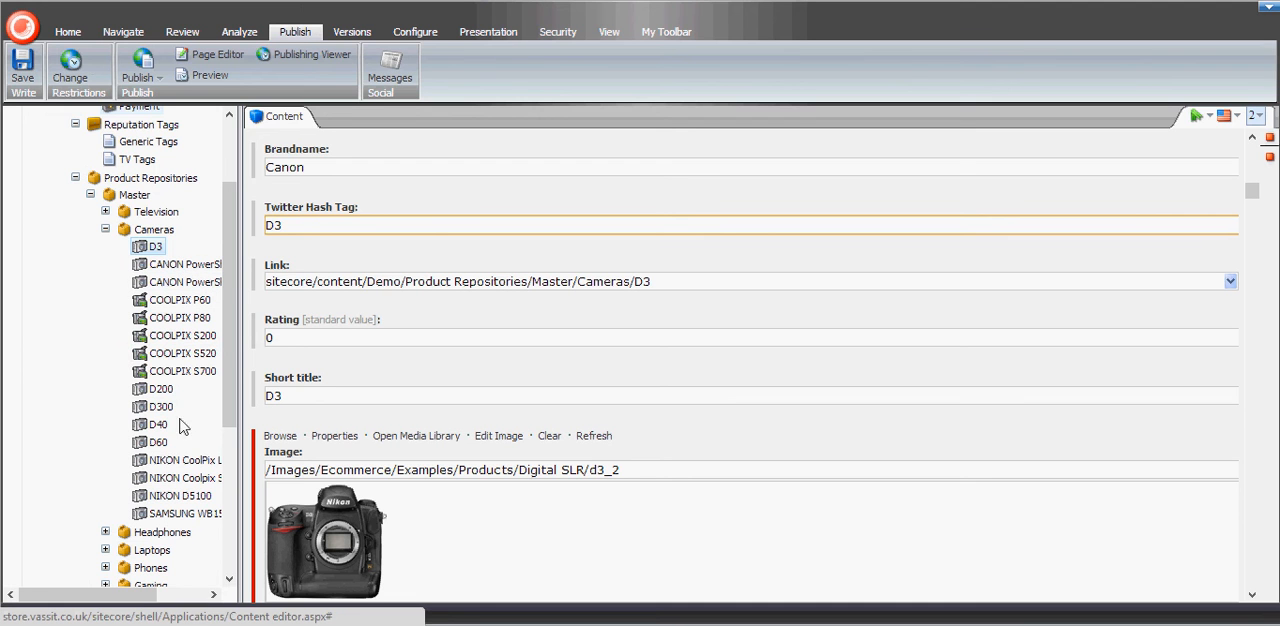
{"action": "mouse_move", "coordinate": [156, 422]}
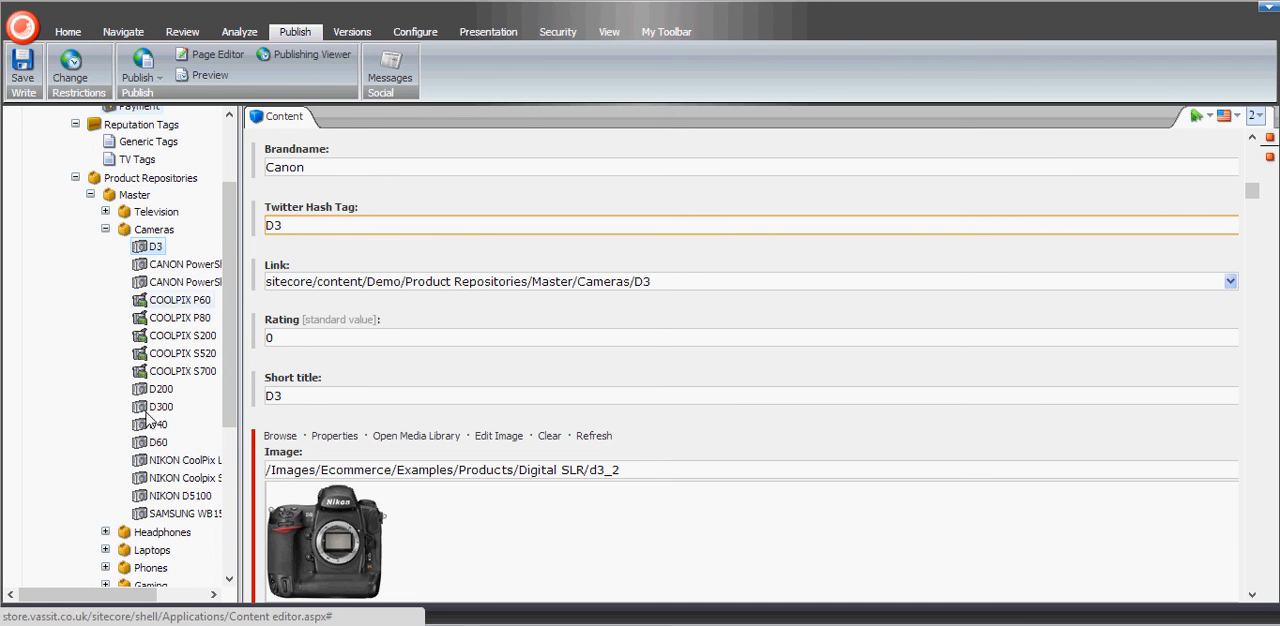
{"action": "mouse_move", "coordinate": [184, 356]}
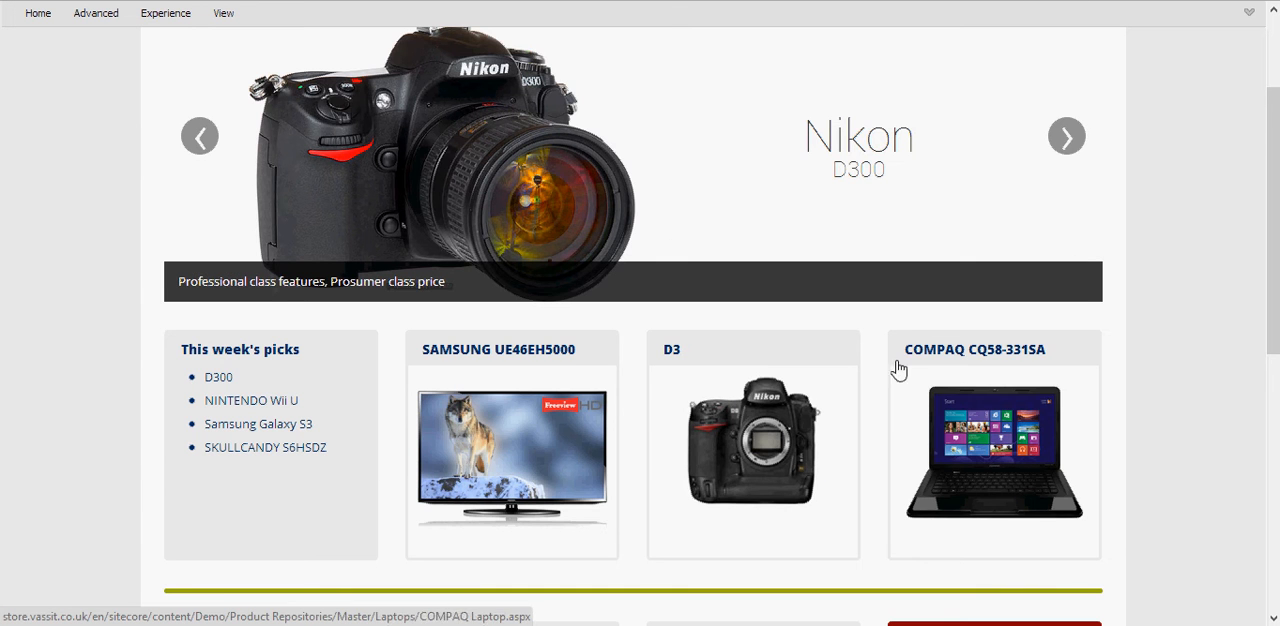
- View the D3 pick's product page, then return to the top of the homepage
{"action": "left_click", "coordinate": [752, 444]}
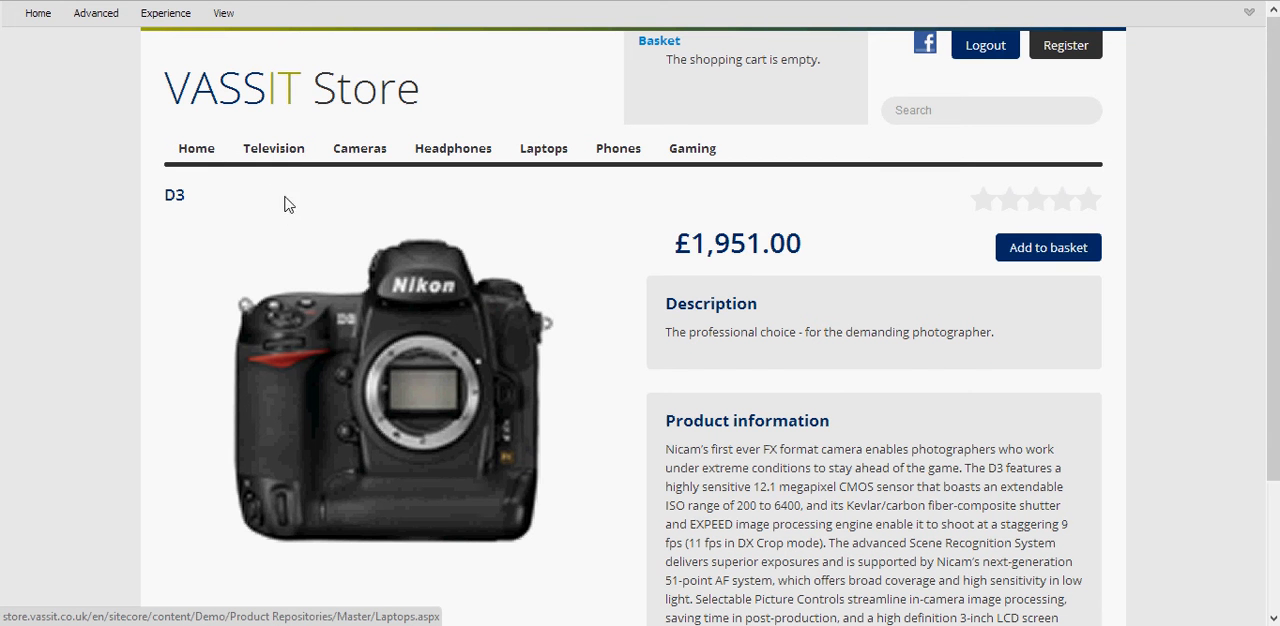
{"action": "mouse_move", "coordinate": [600, 364]}
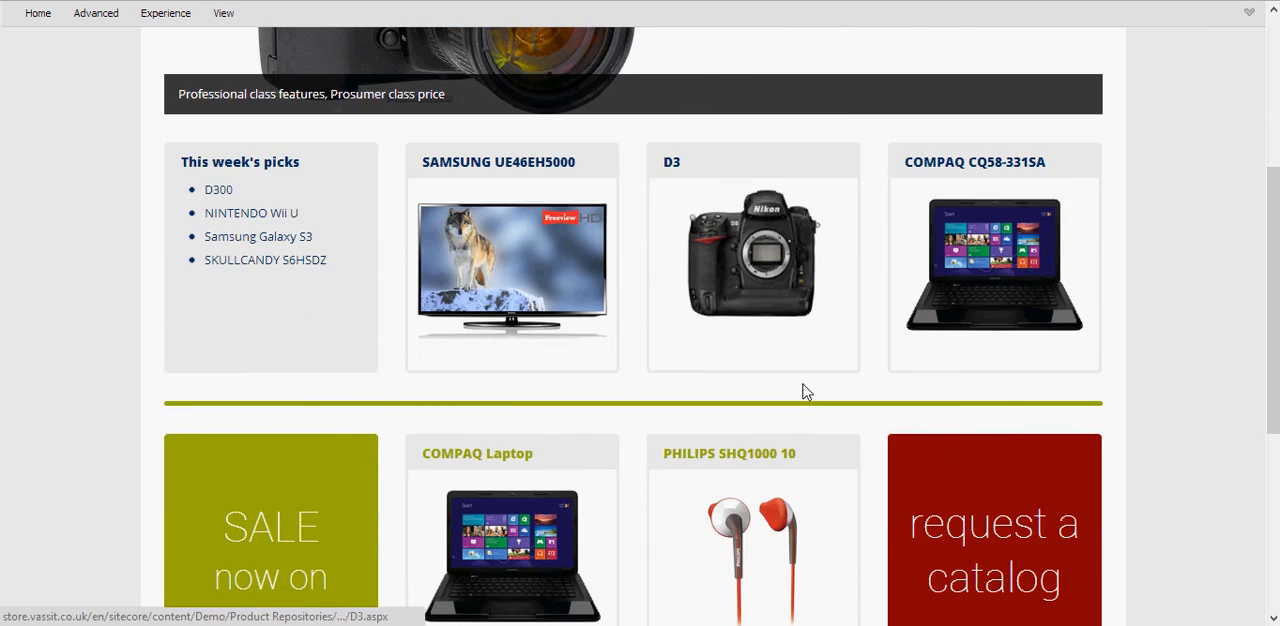
{"action": "scroll", "scroll_direction": "up", "scroll_amount": 3}
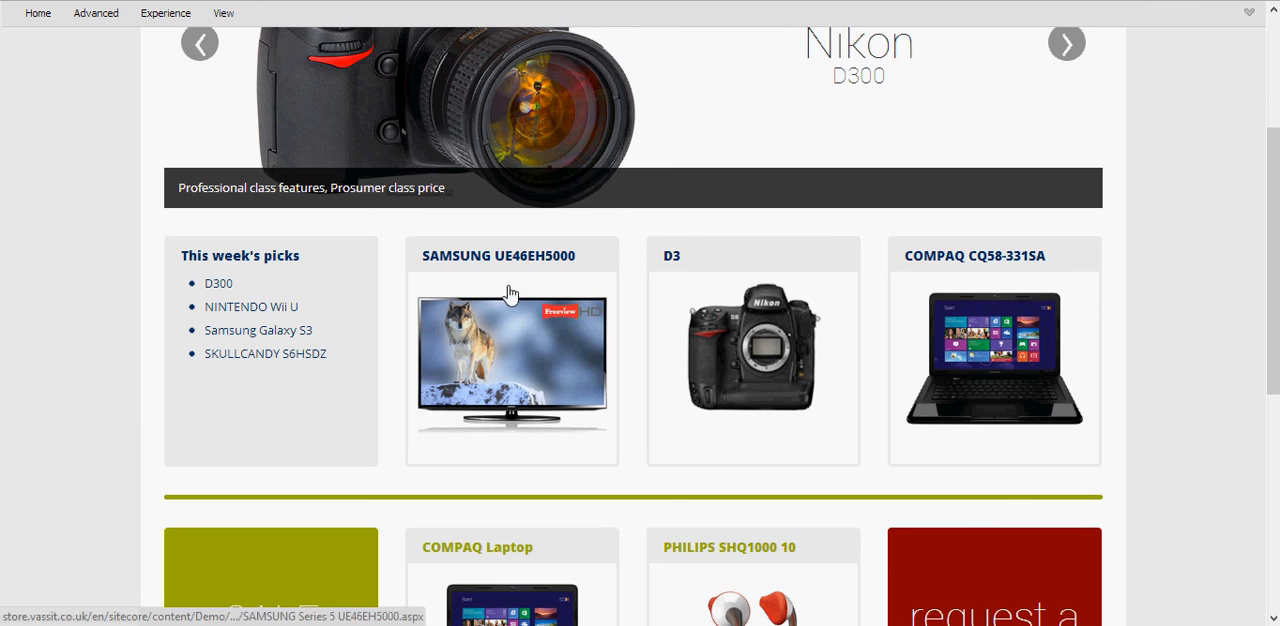
{"action": "mouse_move", "coordinate": [790, 280]}
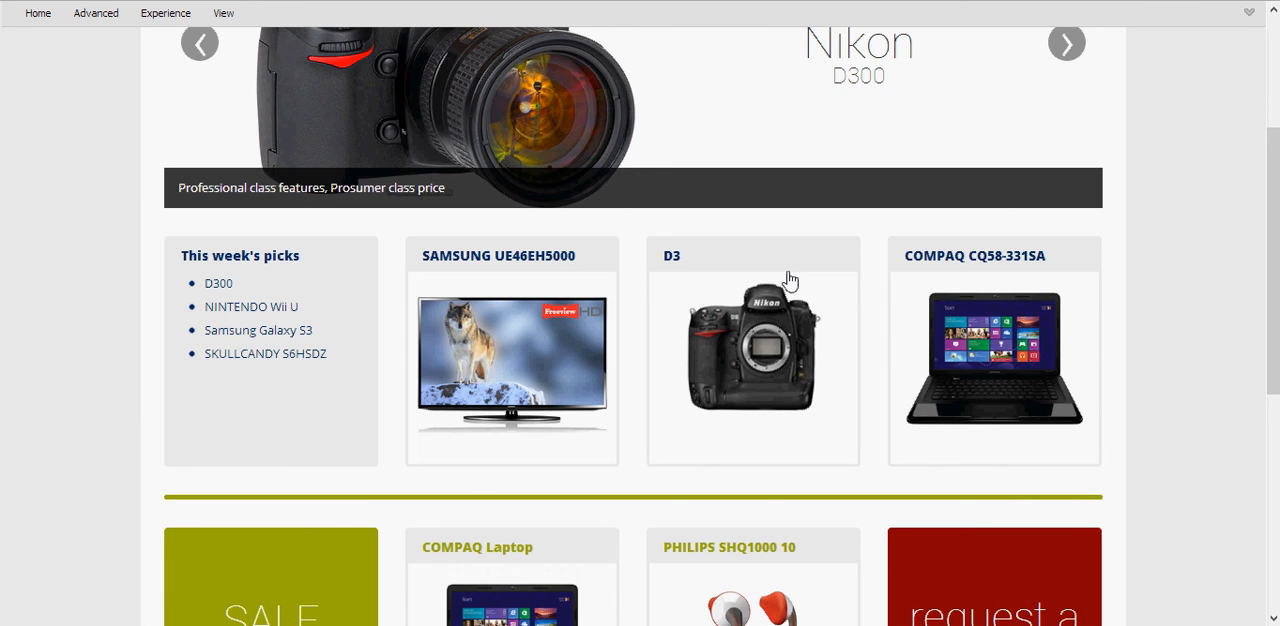
{"action": "mouse_move", "coordinate": [640, 256]}
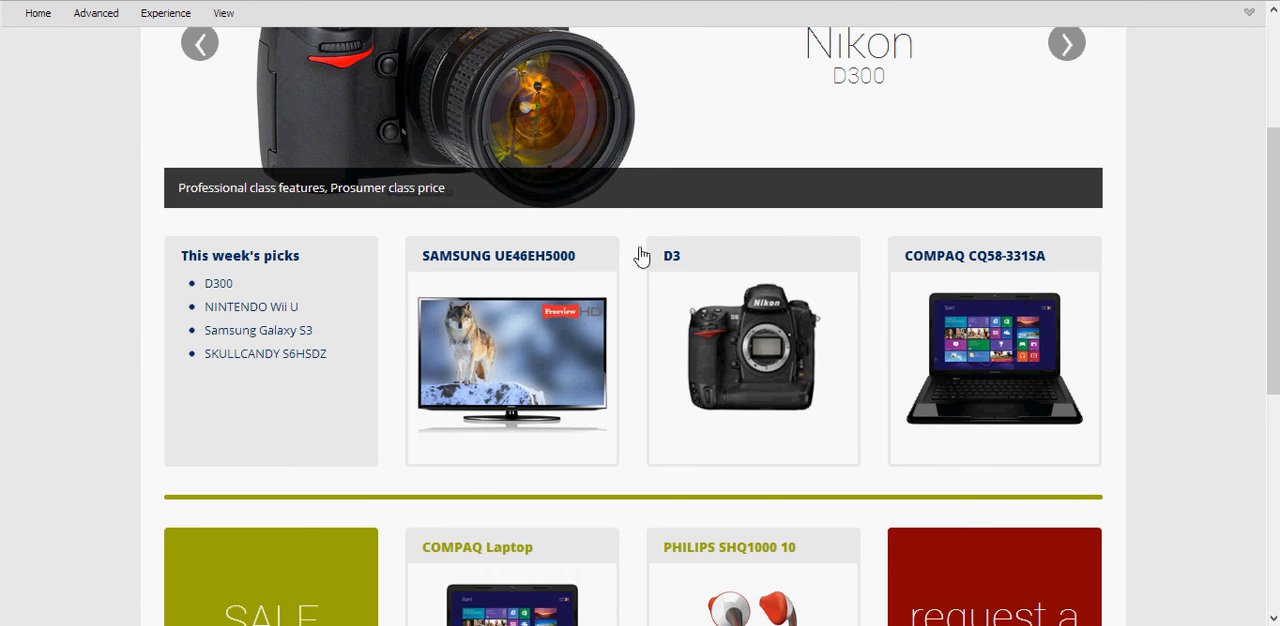
{"action": "mouse_move", "coordinate": [700, 240]}
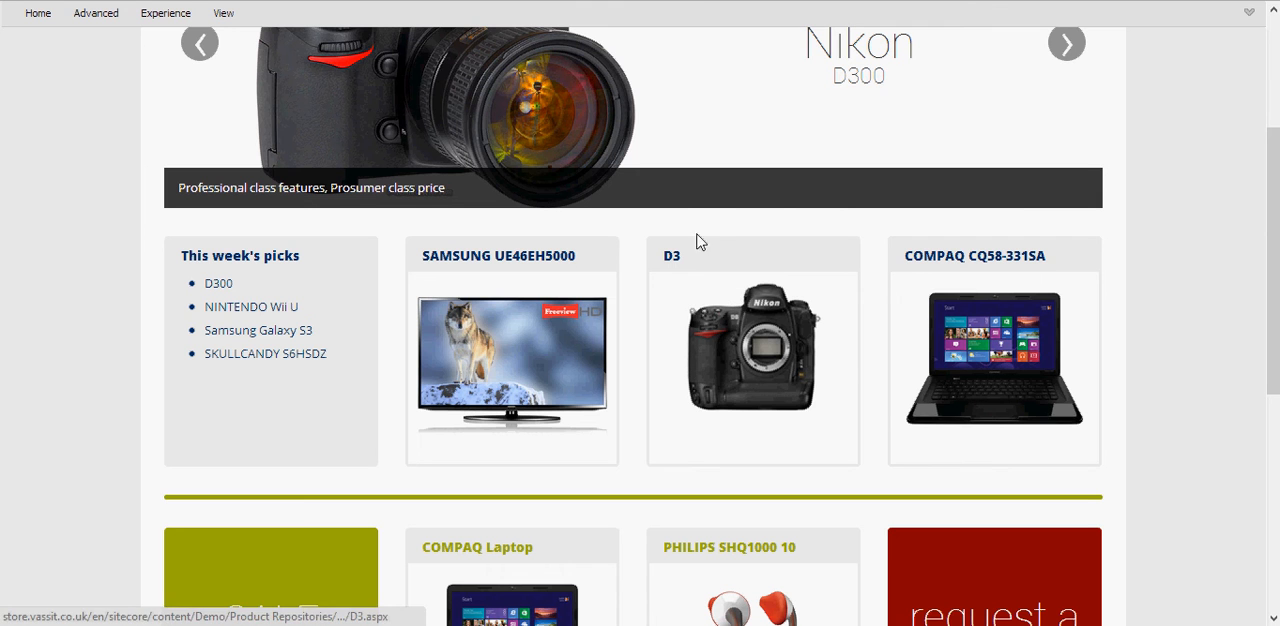
{"action": "mouse_move", "coordinate": [756, 344]}
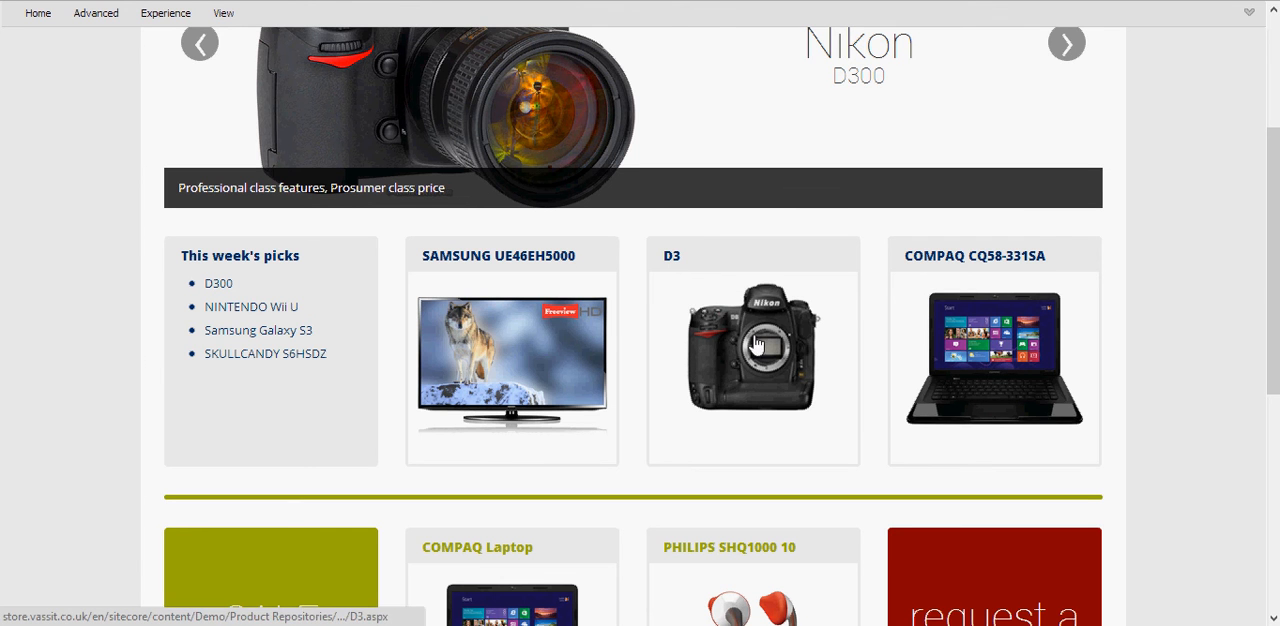
{"action": "mouse_move", "coordinate": [640, 304]}
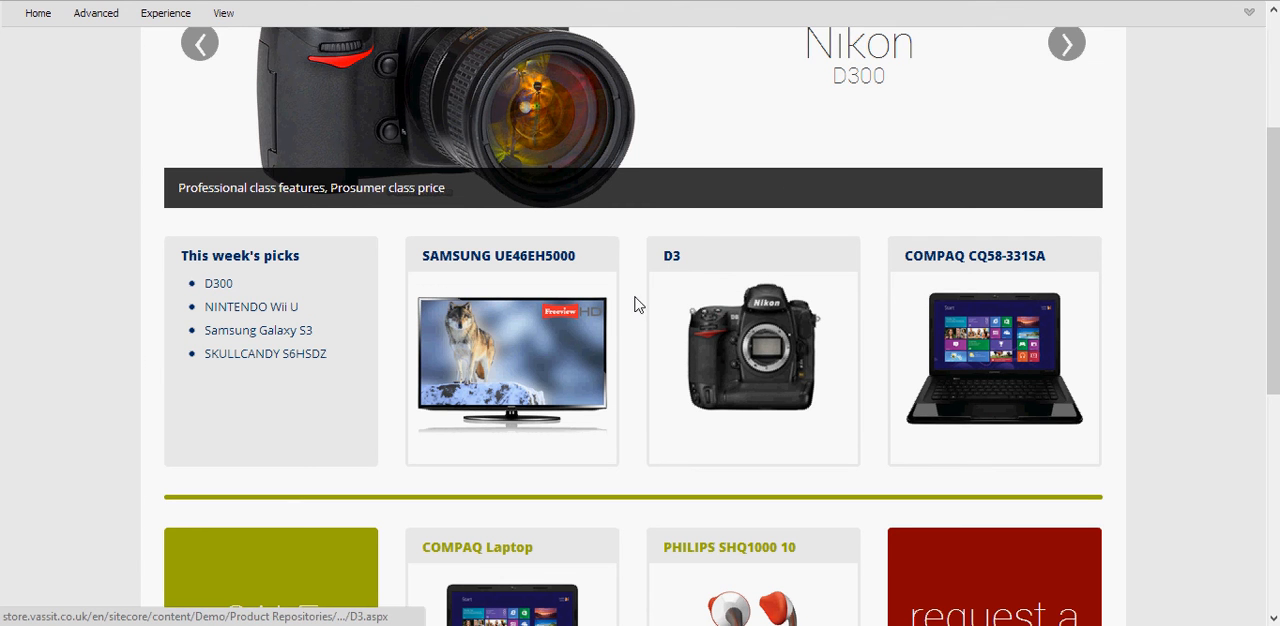
{"action": "mouse_move", "coordinate": [432, 106]}
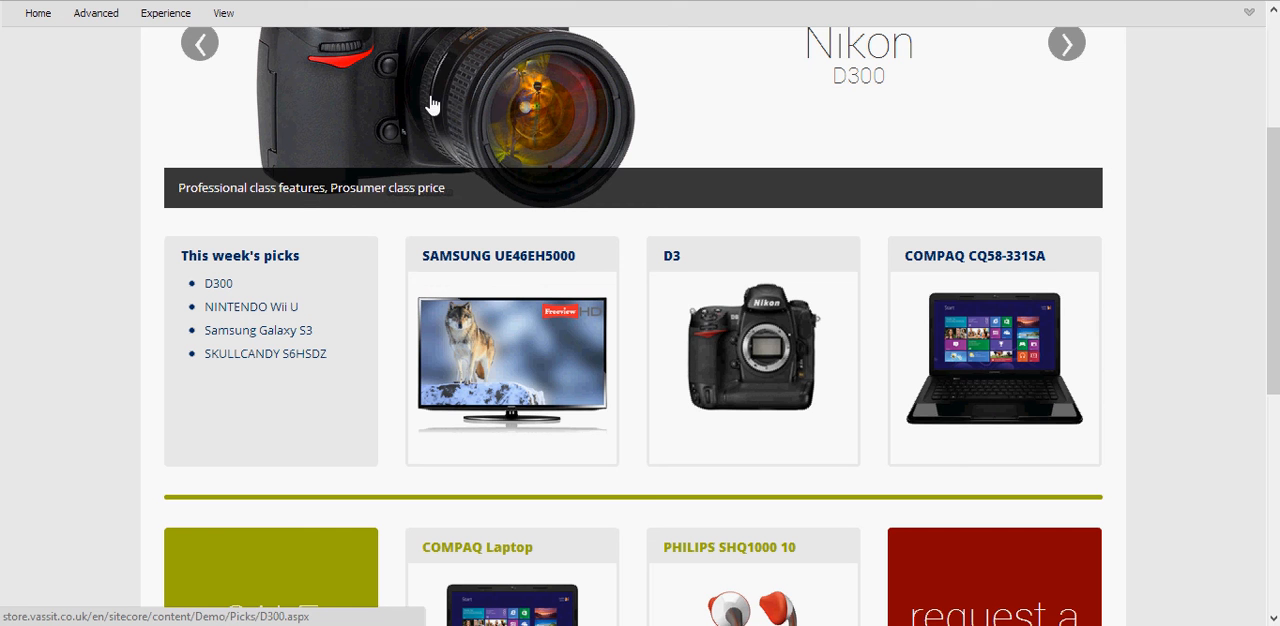
{"action": "mouse_move", "coordinate": [220, 96]}
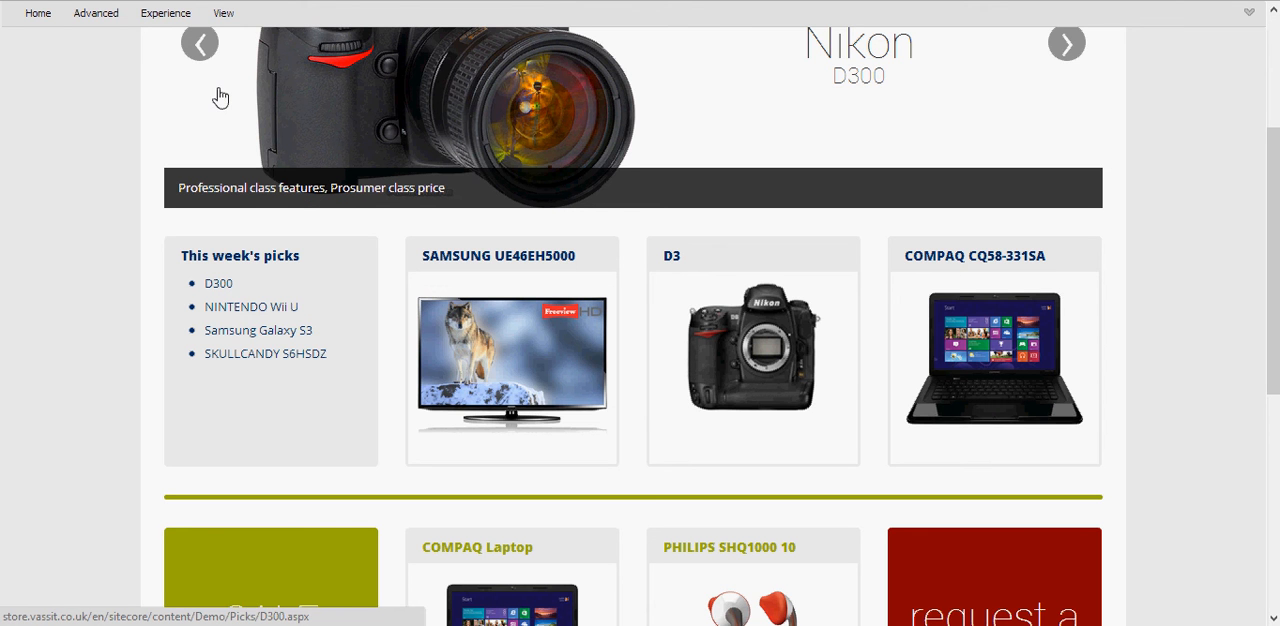
{"action": "mouse_move", "coordinate": [392, 110]}
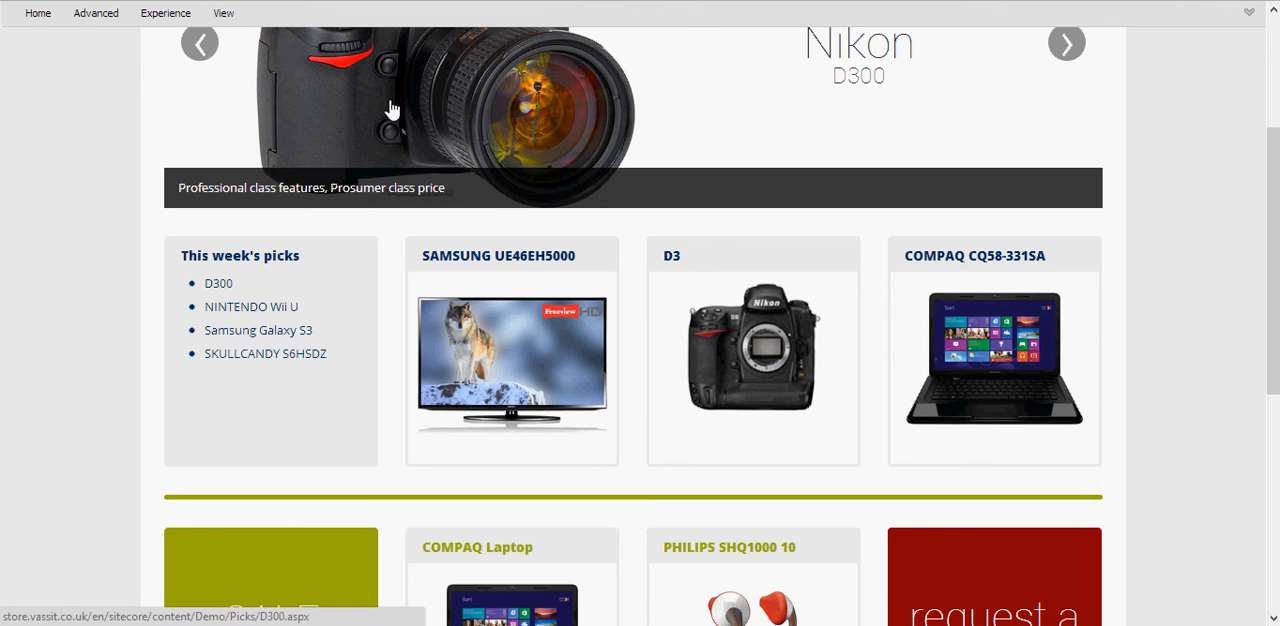
{"action": "mouse_move", "coordinate": [430, 270]}
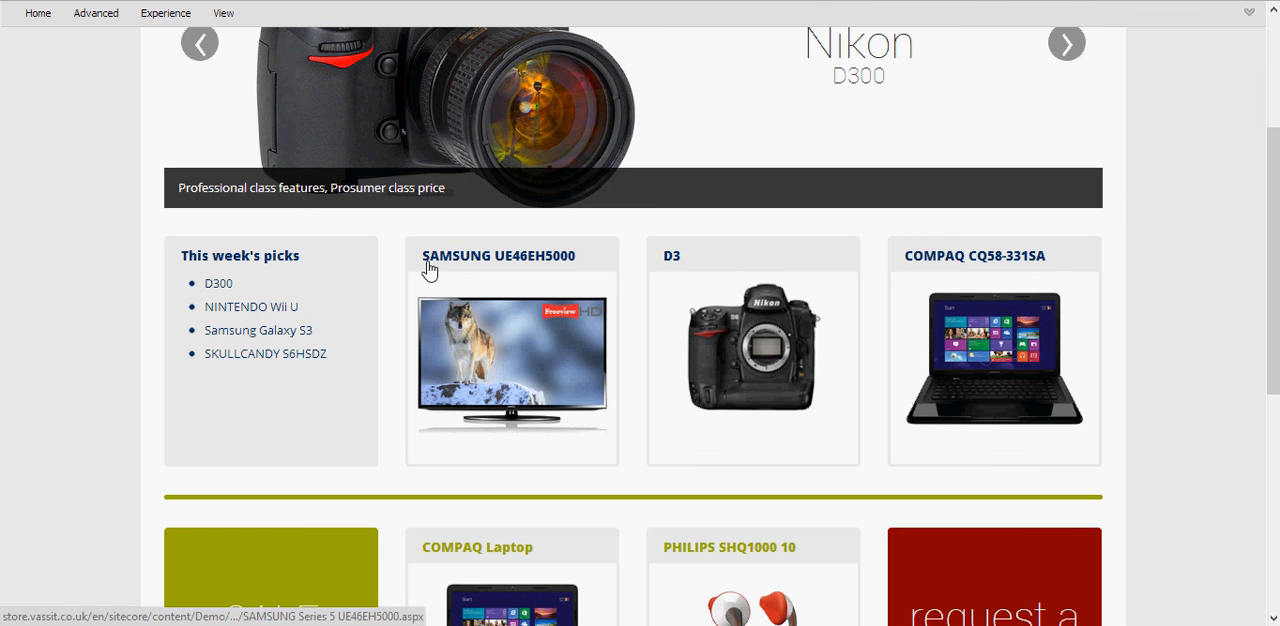
{"action": "mouse_move", "coordinate": [430, 268]}
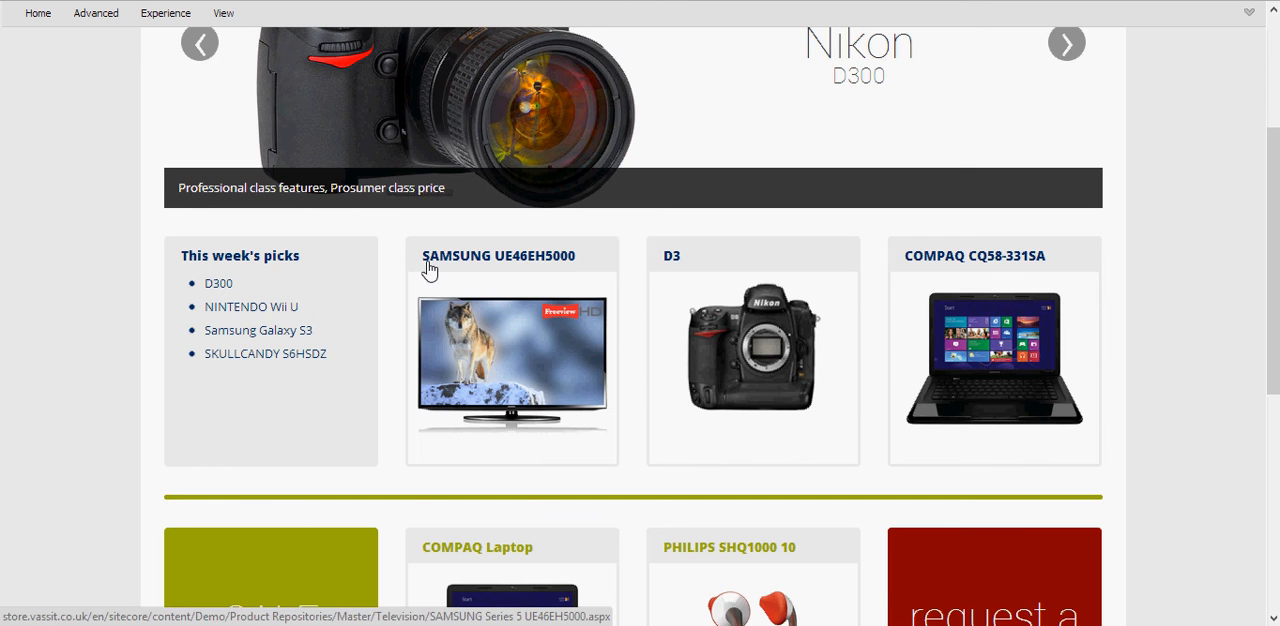
{"action": "scroll", "scroll_direction": "up", "scroll_amount": 3}
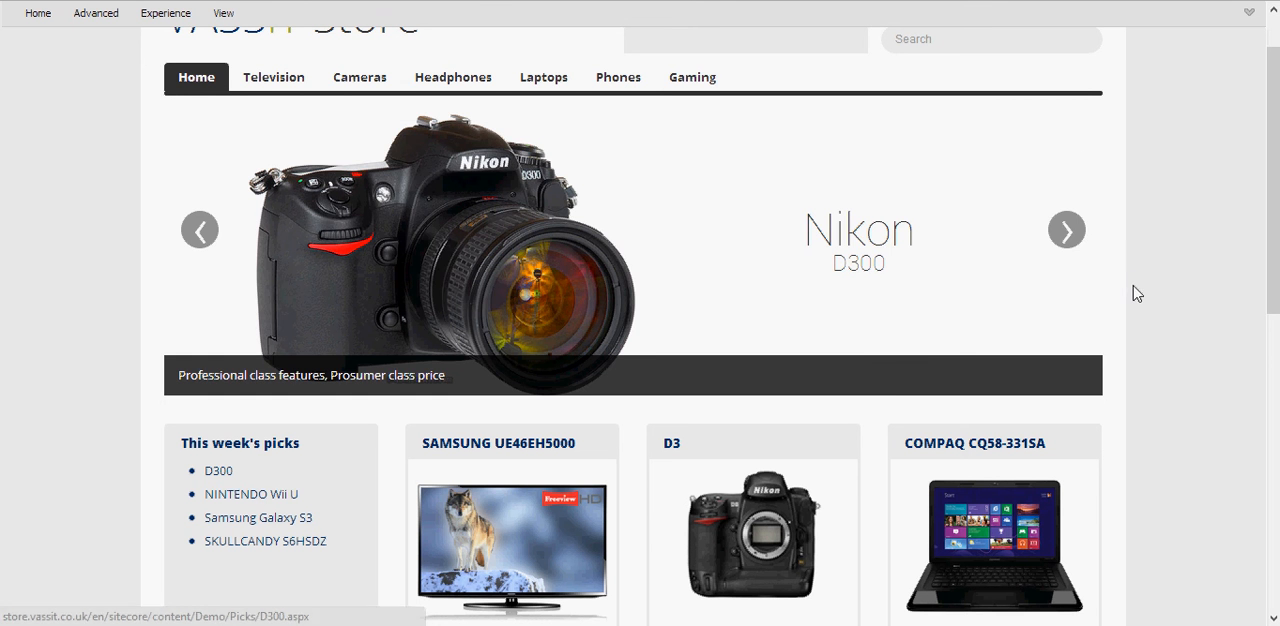
- Cycle the carousel through the Nikon D300, Nintendo Wii U, Samsung Galaxy S3 and Skullcandy slides
{"action": "left_click", "coordinate": [1066, 228]}
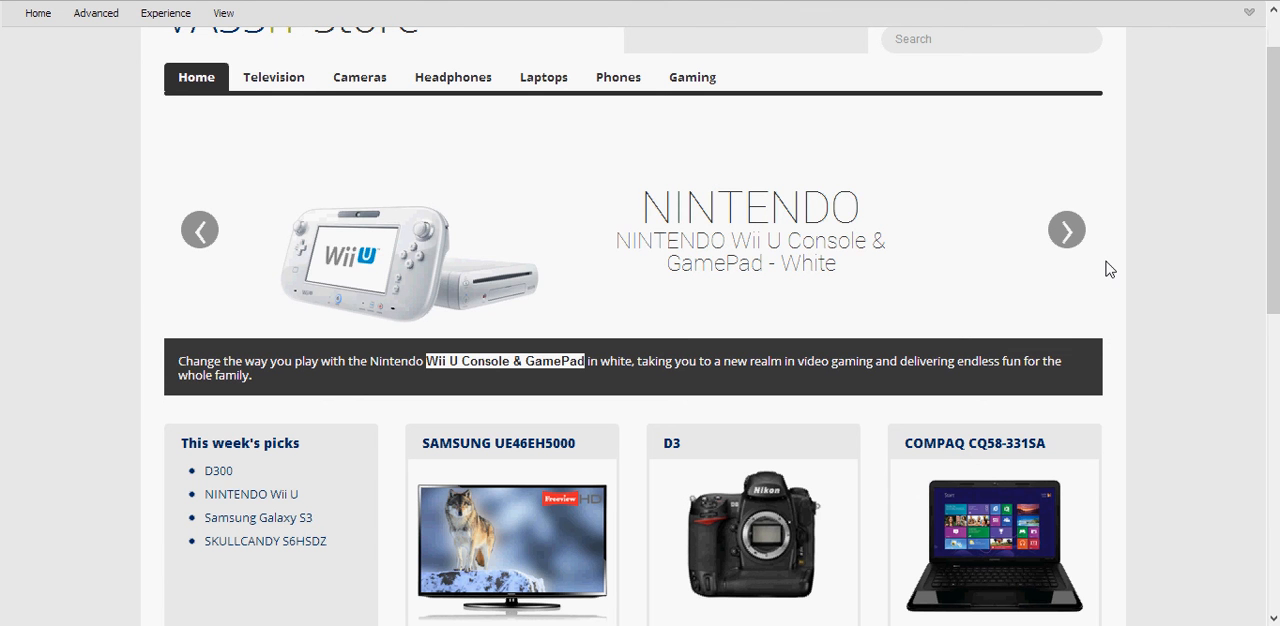
{"action": "left_click", "coordinate": [1066, 228]}
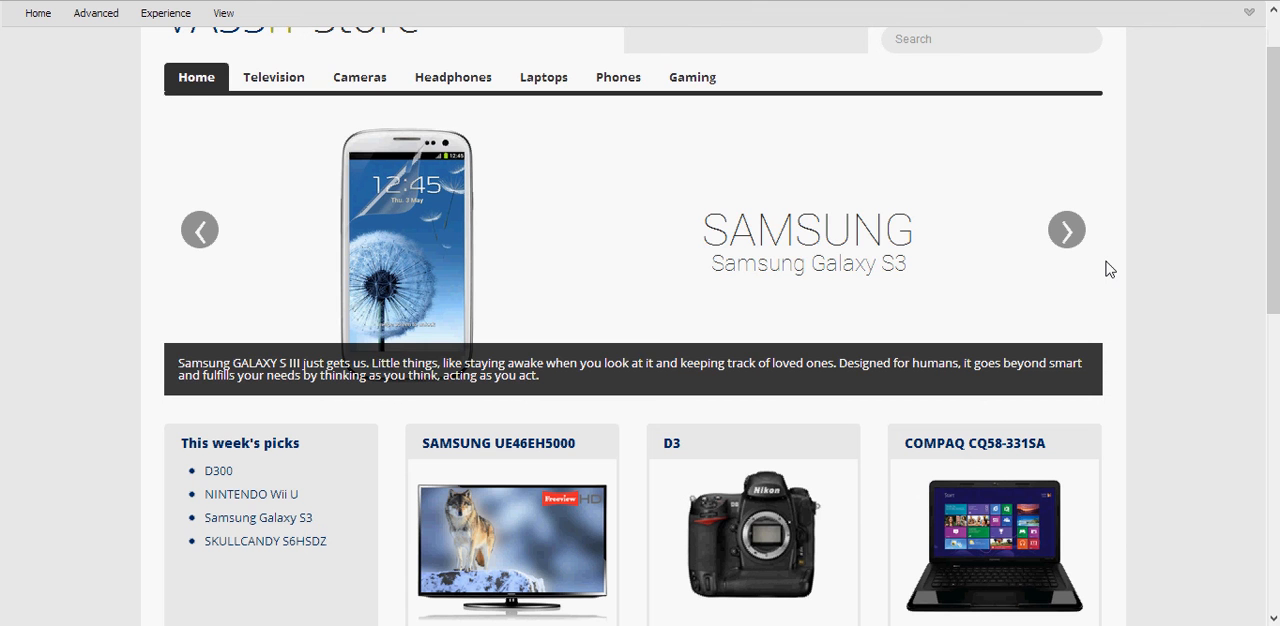
{"action": "left_click", "coordinate": [1066, 228]}
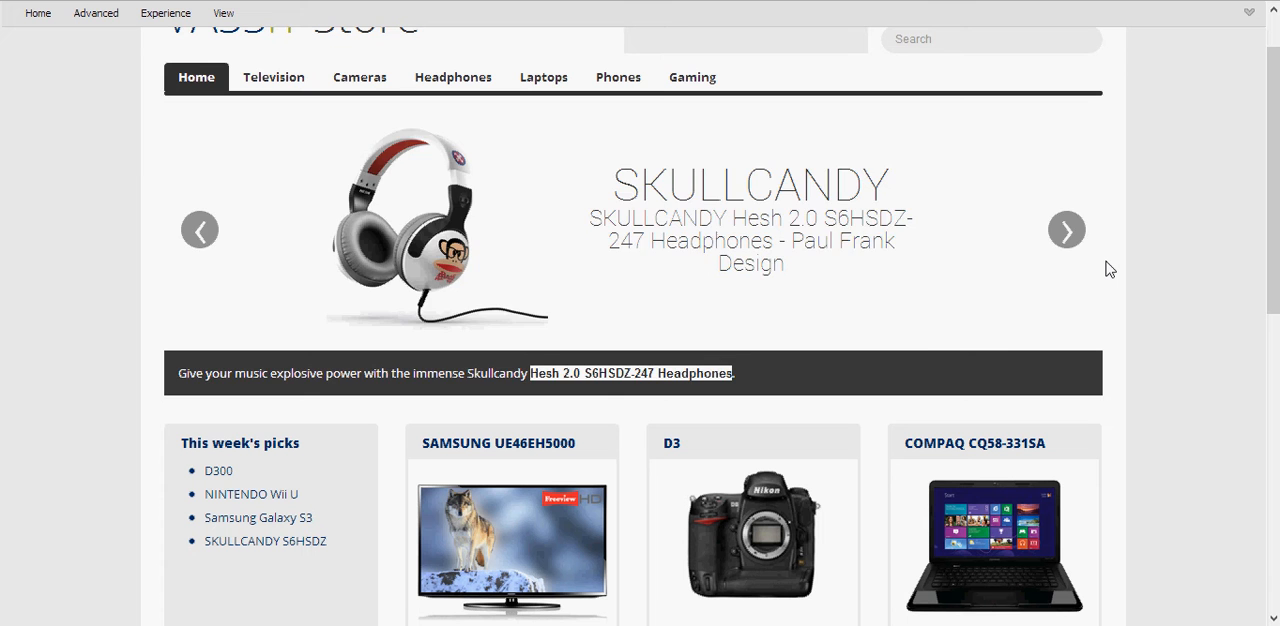
{"action": "left_click", "coordinate": [1066, 228]}
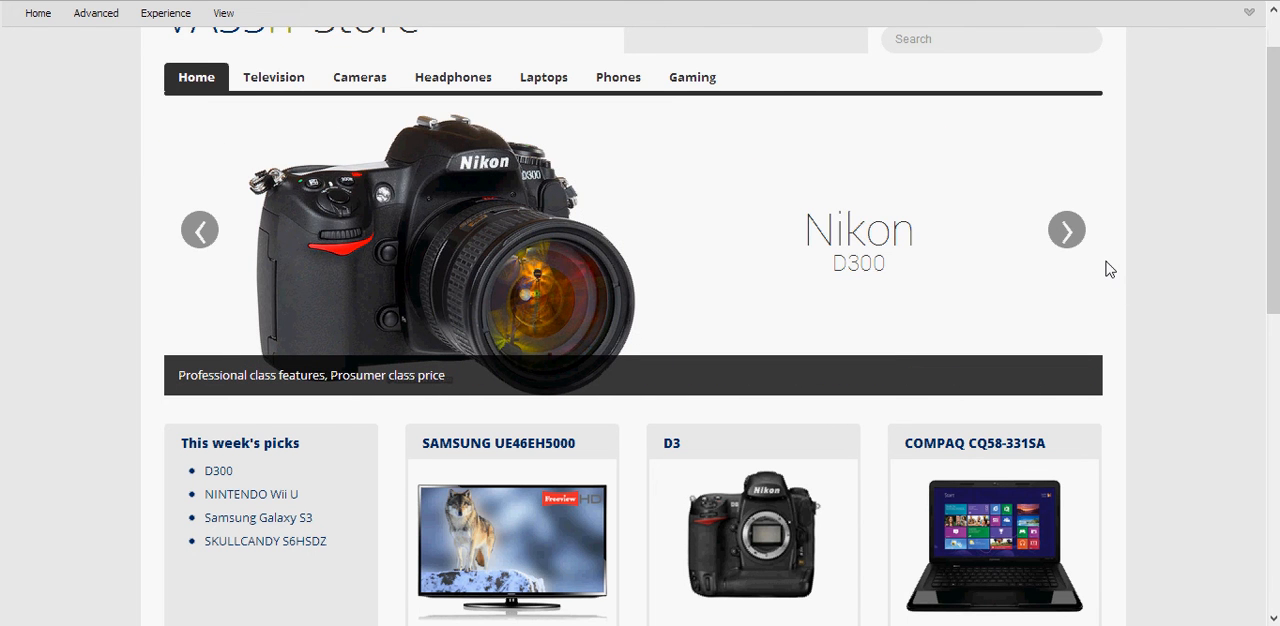
{"action": "left_click", "coordinate": [1066, 230]}
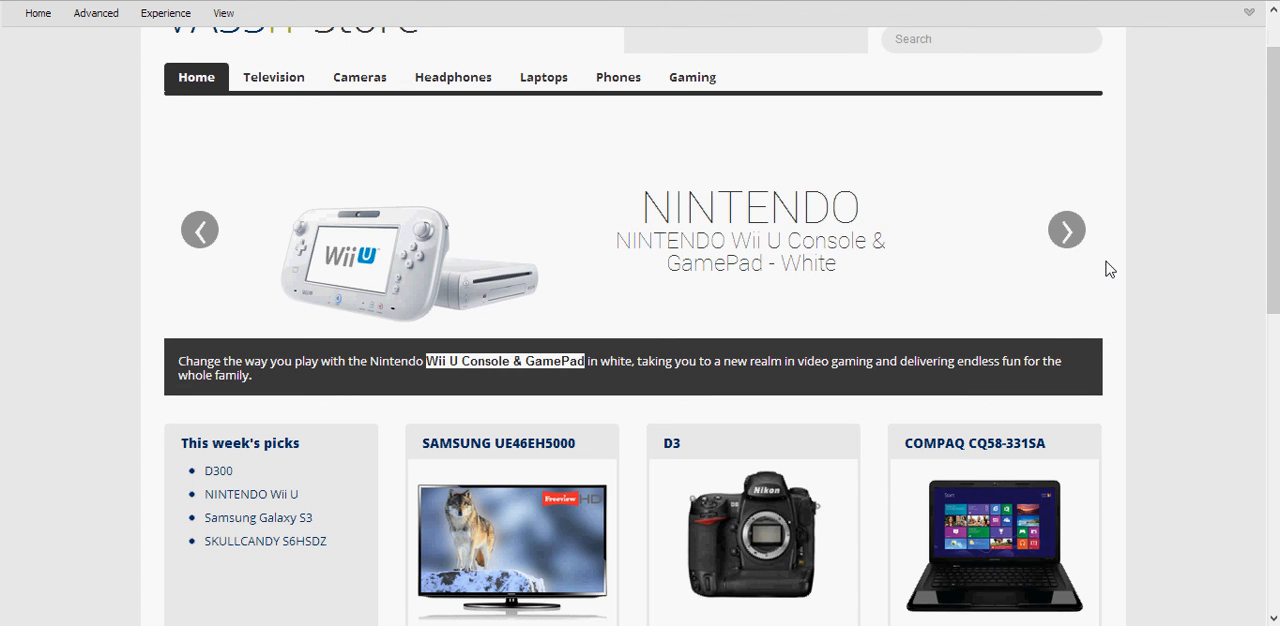
{"action": "left_click", "coordinate": [1066, 228]}
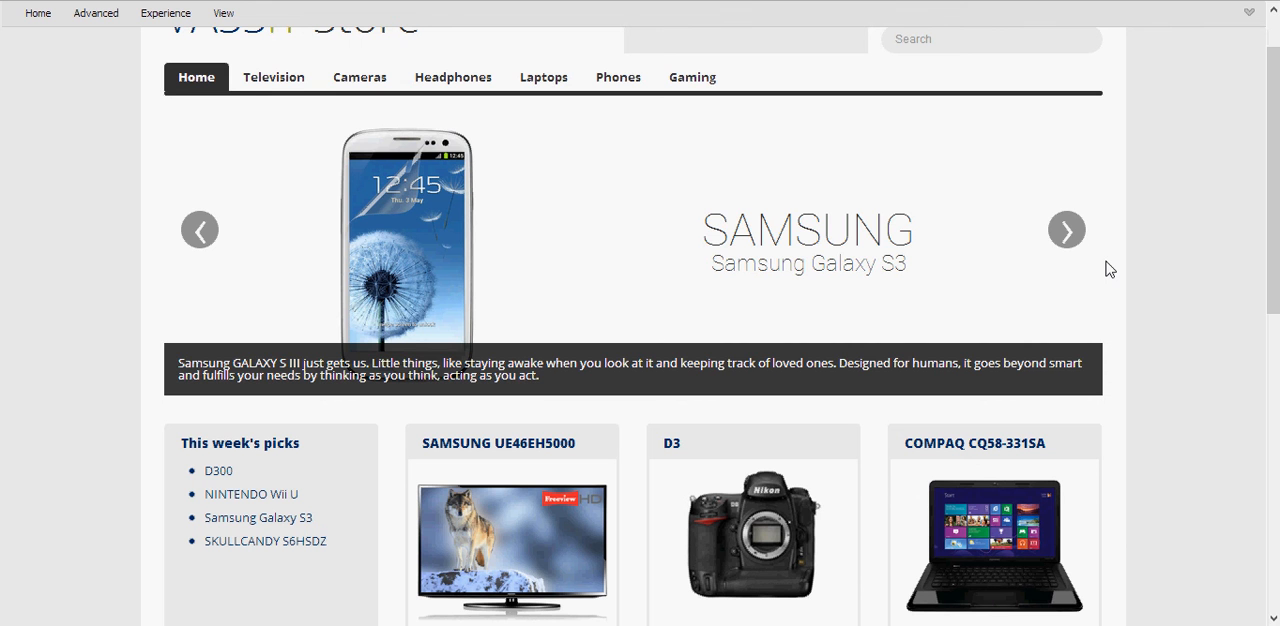
{"action": "left_click", "coordinate": [1066, 228]}
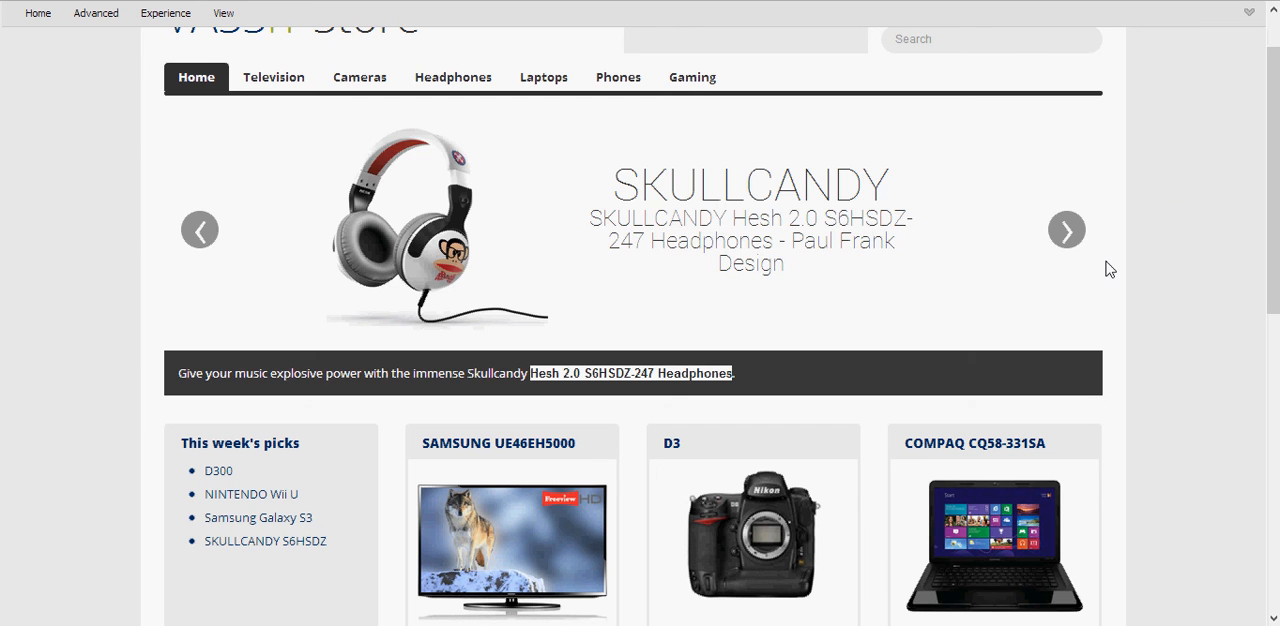
{"action": "left_click", "coordinate": [1066, 228]}
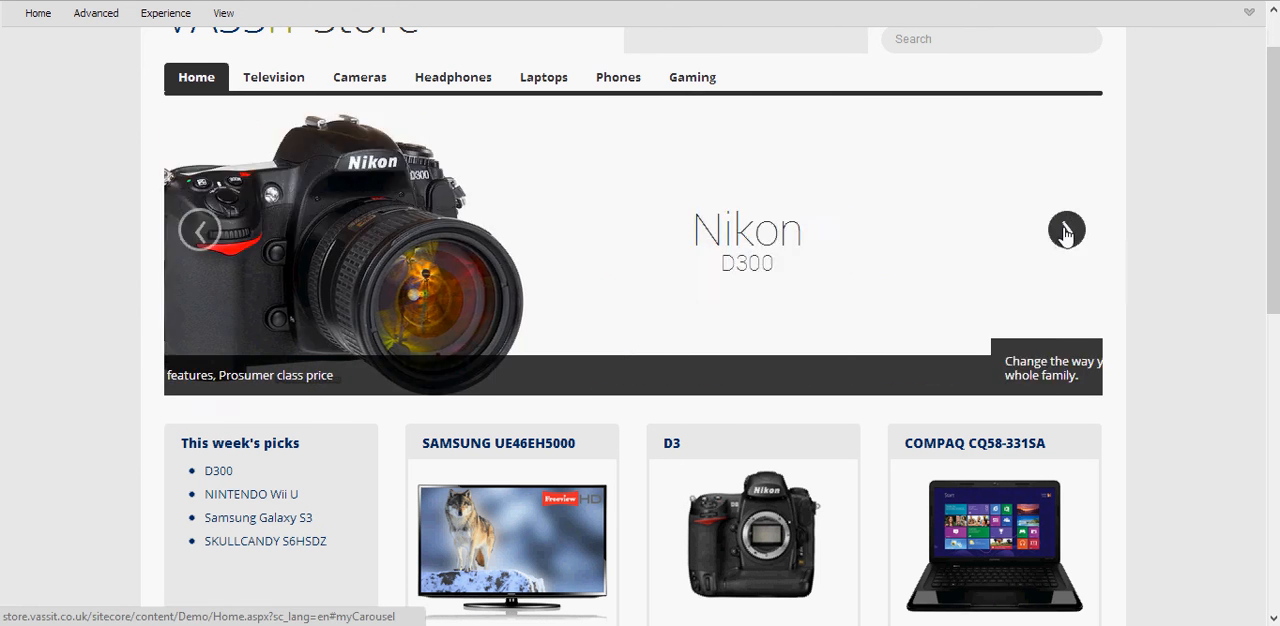
{"action": "left_click", "coordinate": [1066, 230]}
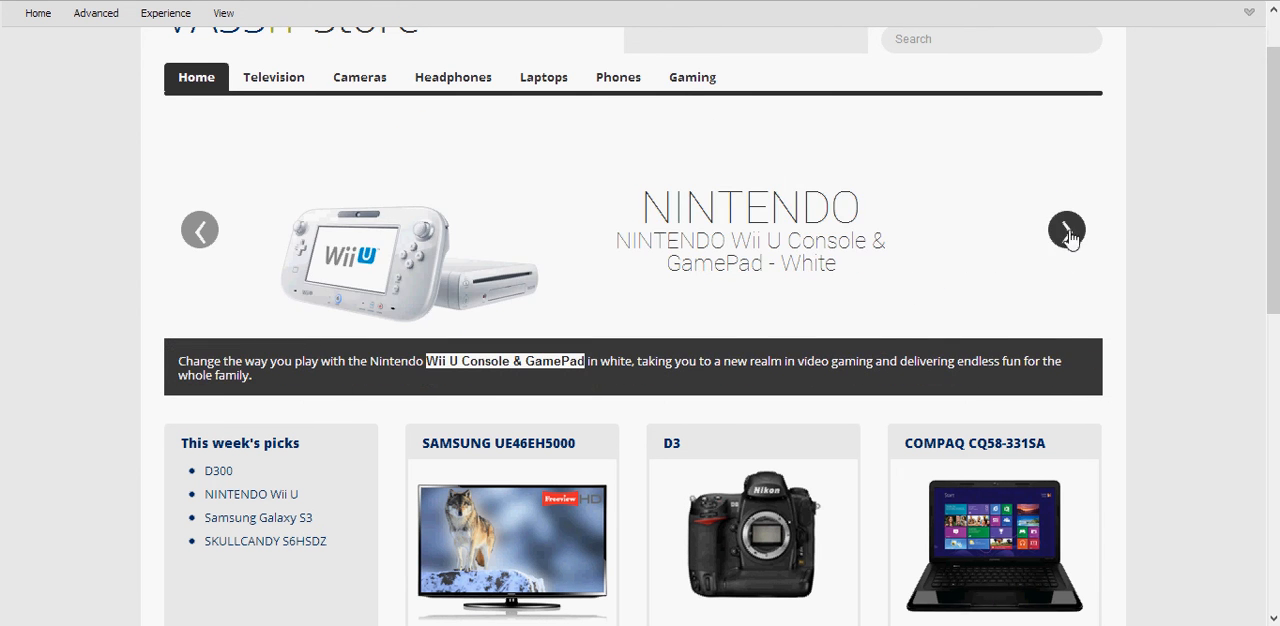
{"action": "left_click", "coordinate": [1066, 228]}
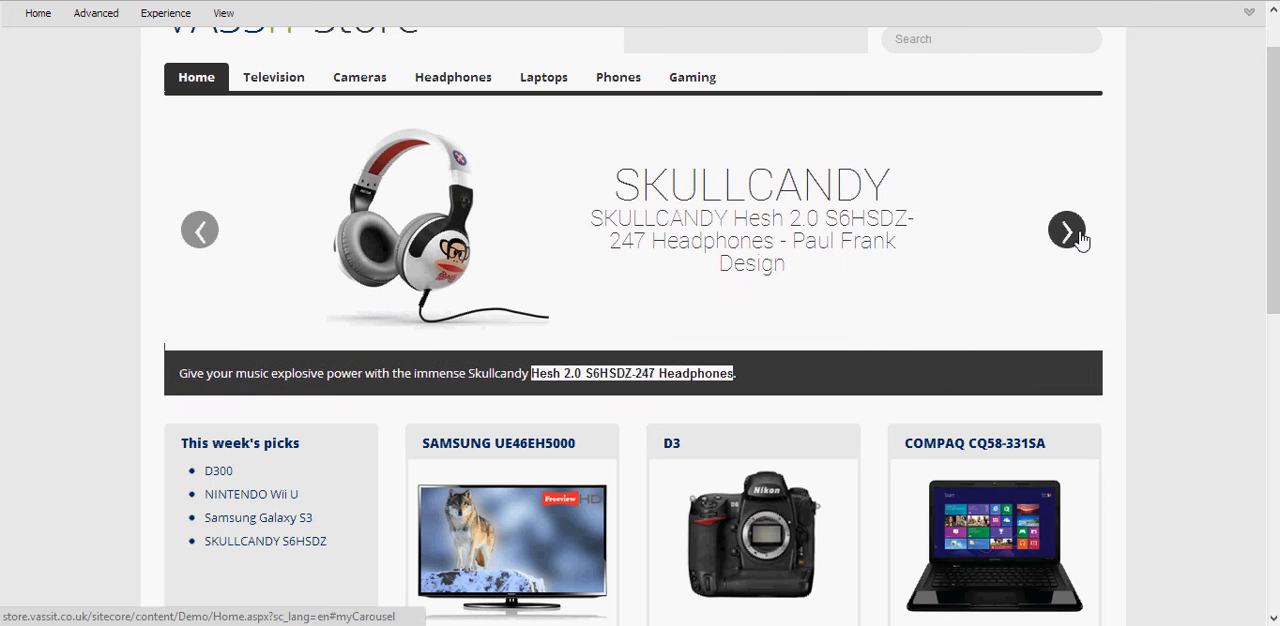
{"action": "mouse_move", "coordinate": [200, 228]}
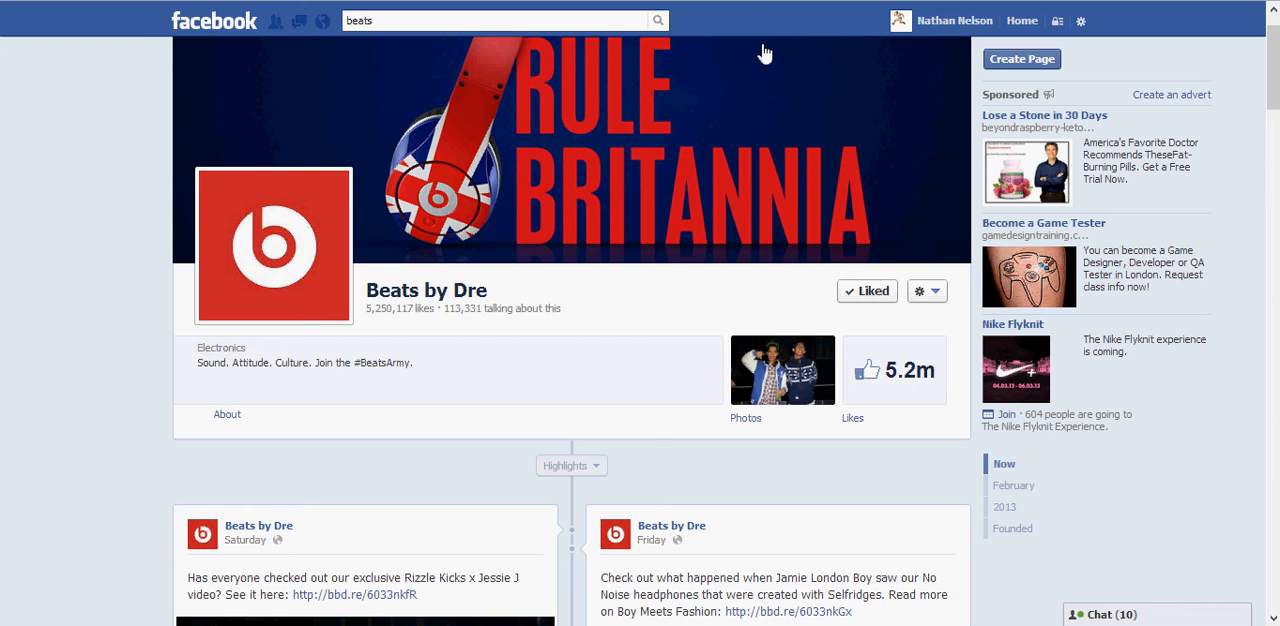
{"action": "mouse_move", "coordinate": [504, 216]}
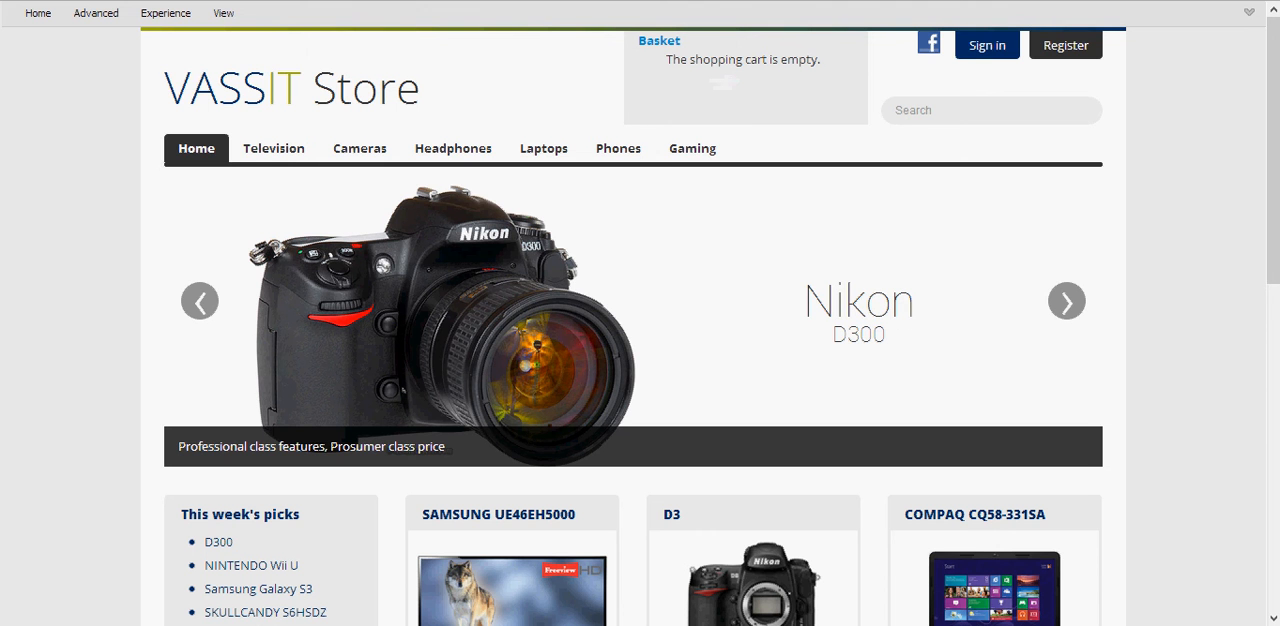
{"action": "mouse_move", "coordinate": [920, 84]}
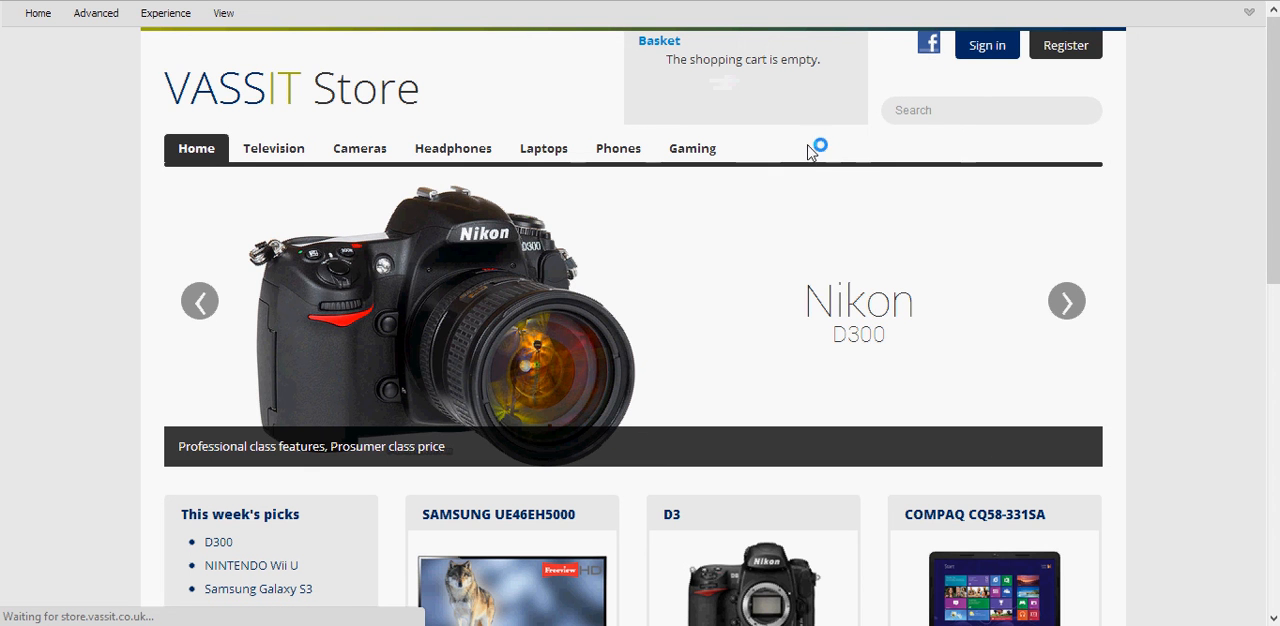
- Sign in with Facebook and step the personalised carousel to the LG TV and Beats slides
{"action": "left_click", "coordinate": [986, 44]}
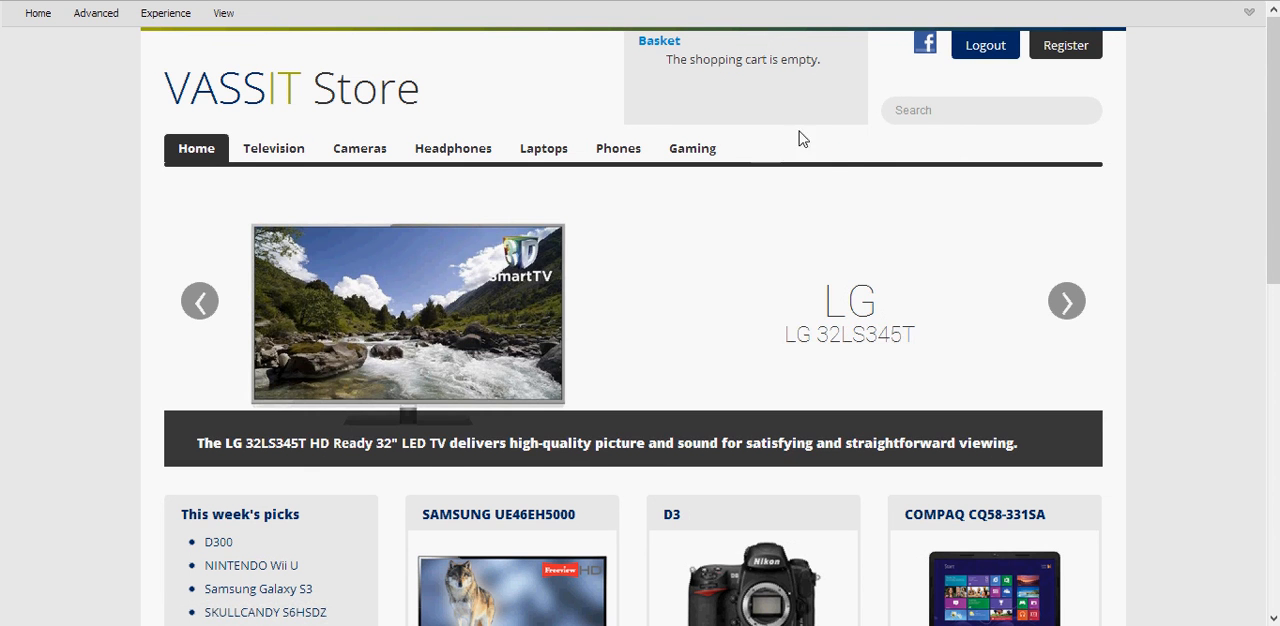
{"action": "mouse_move", "coordinate": [616, 332]}
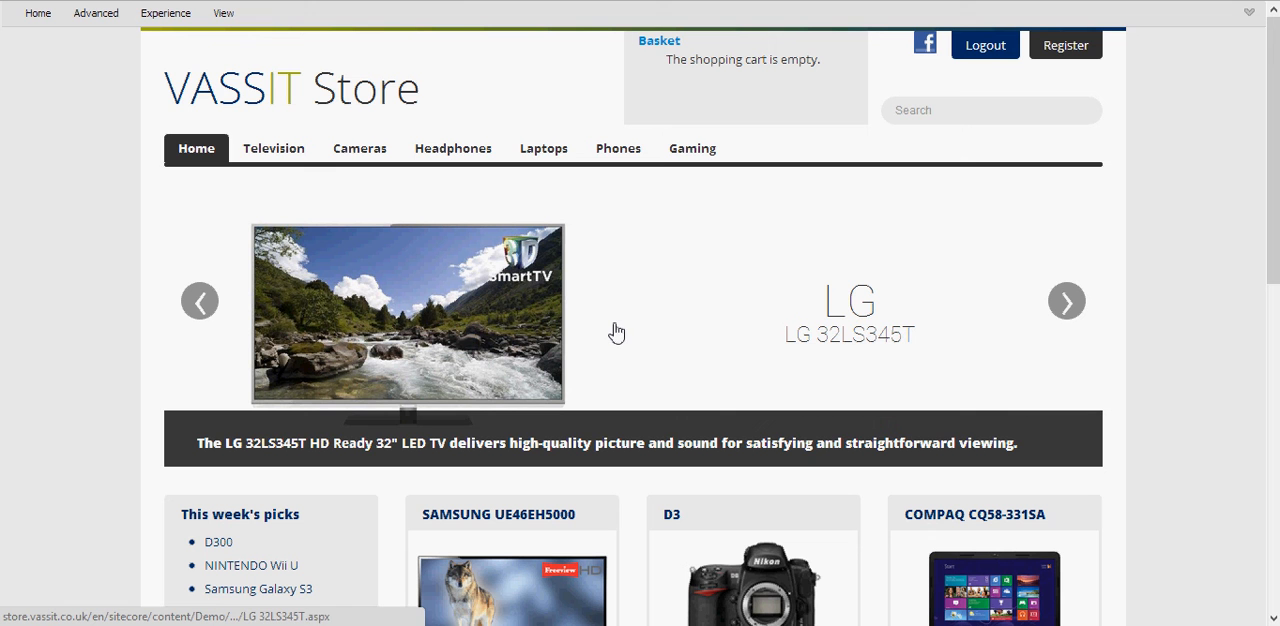
{"action": "mouse_move", "coordinate": [596, 338]}
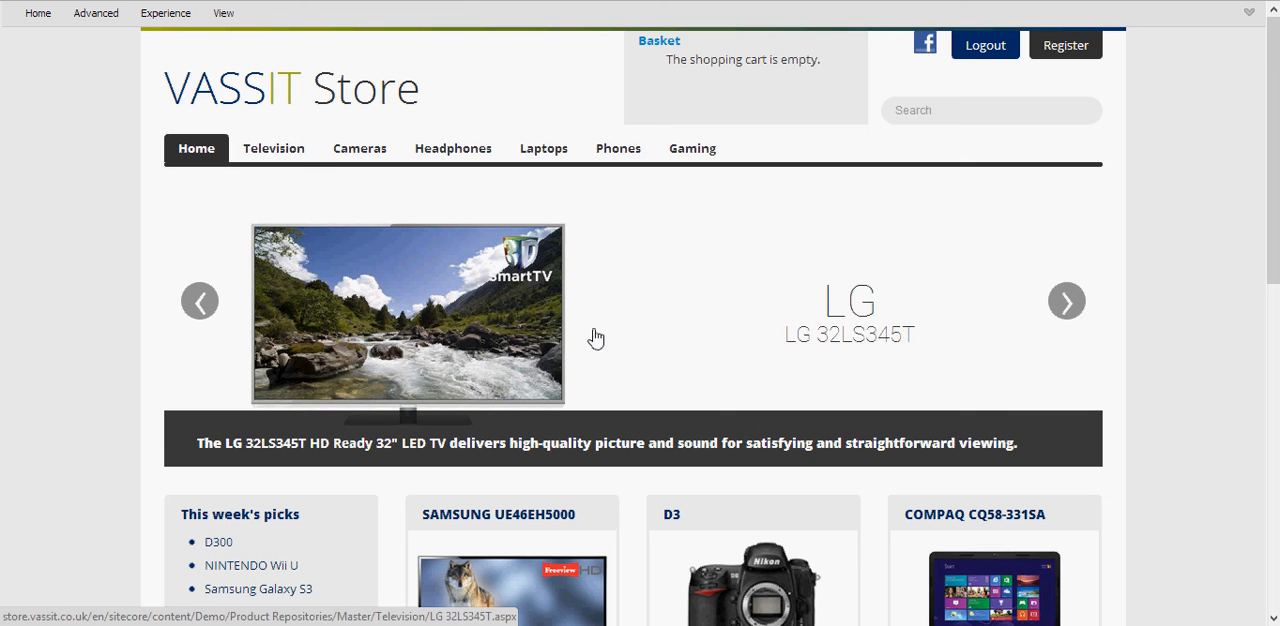
{"action": "left_click", "coordinate": [1066, 300]}
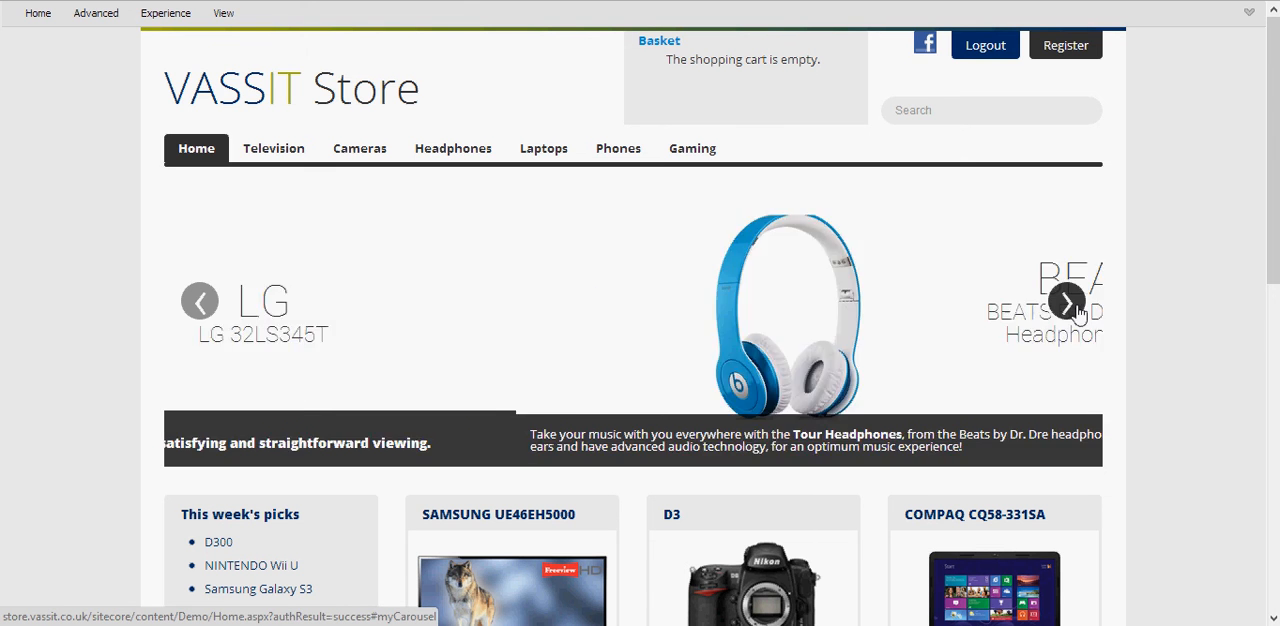
{"action": "left_click", "coordinate": [1066, 300]}
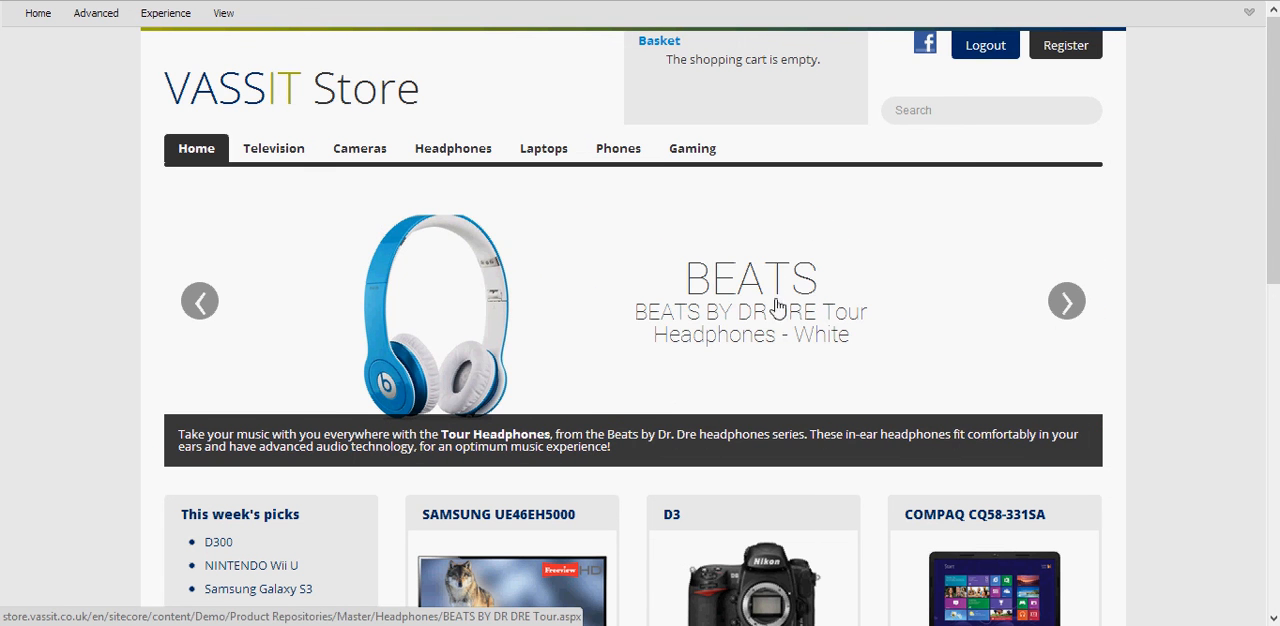
{"action": "mouse_move", "coordinate": [782, 312]}
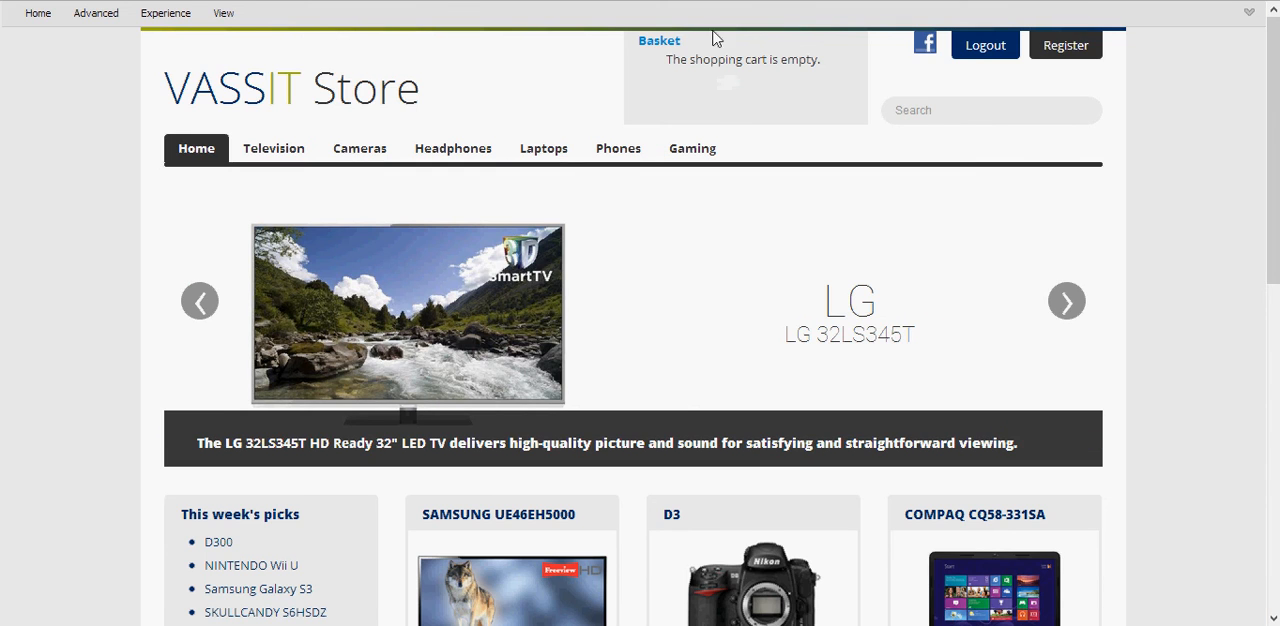
- Like the Samsung Mobile page on Facebook
{"action": "left_click", "coordinate": [924, 44]}
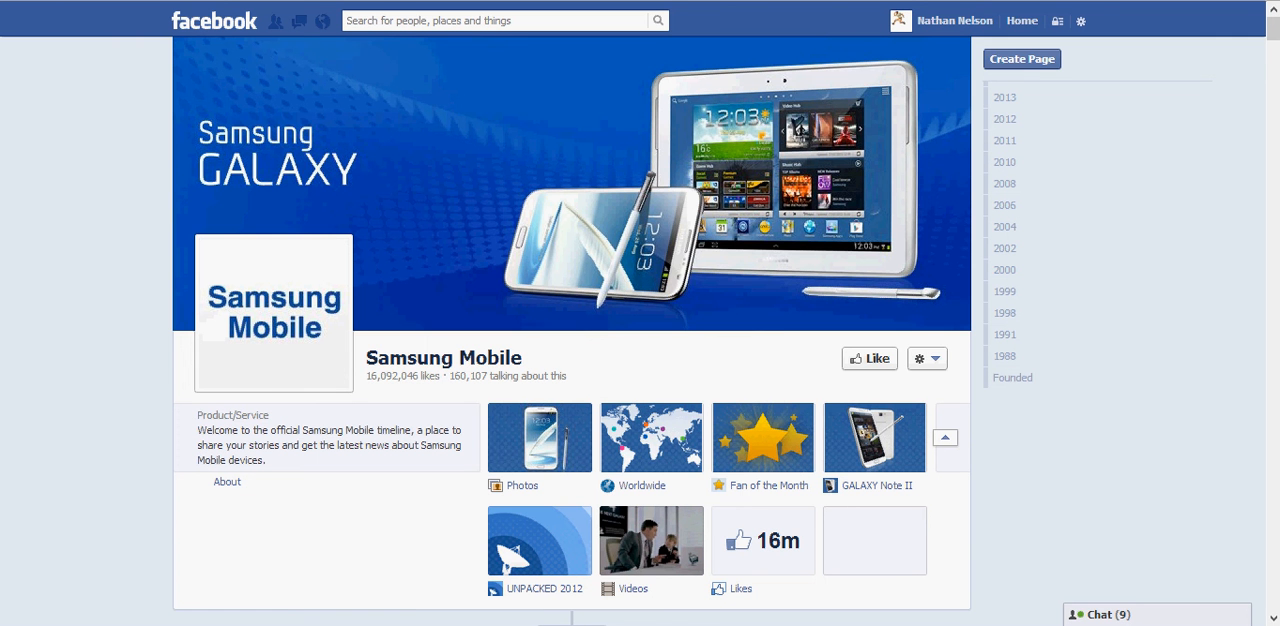
{"action": "mouse_move", "coordinate": [872, 378]}
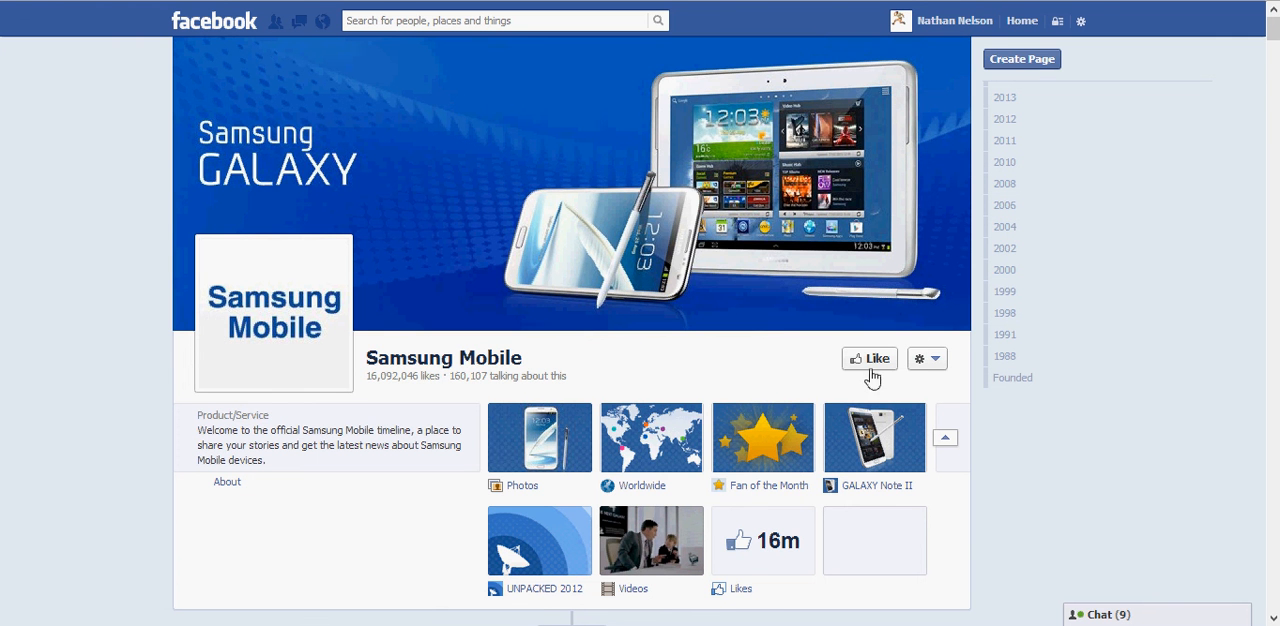
{"action": "left_click", "coordinate": [868, 358]}
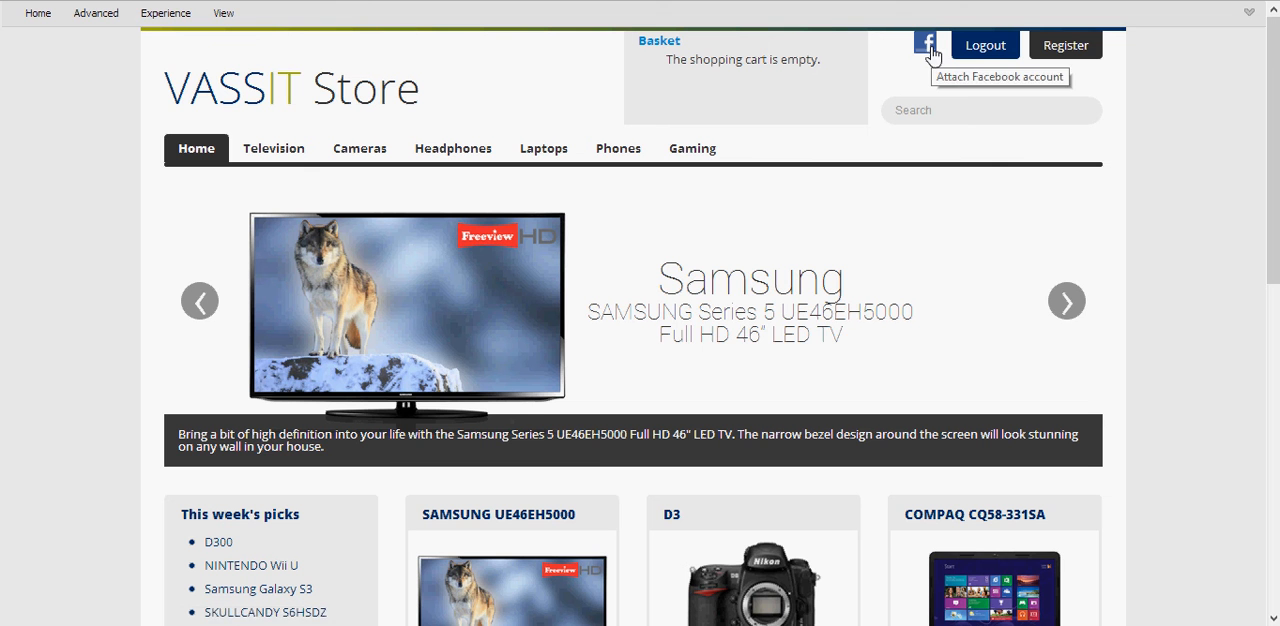
{"action": "mouse_move", "coordinate": [692, 356]}
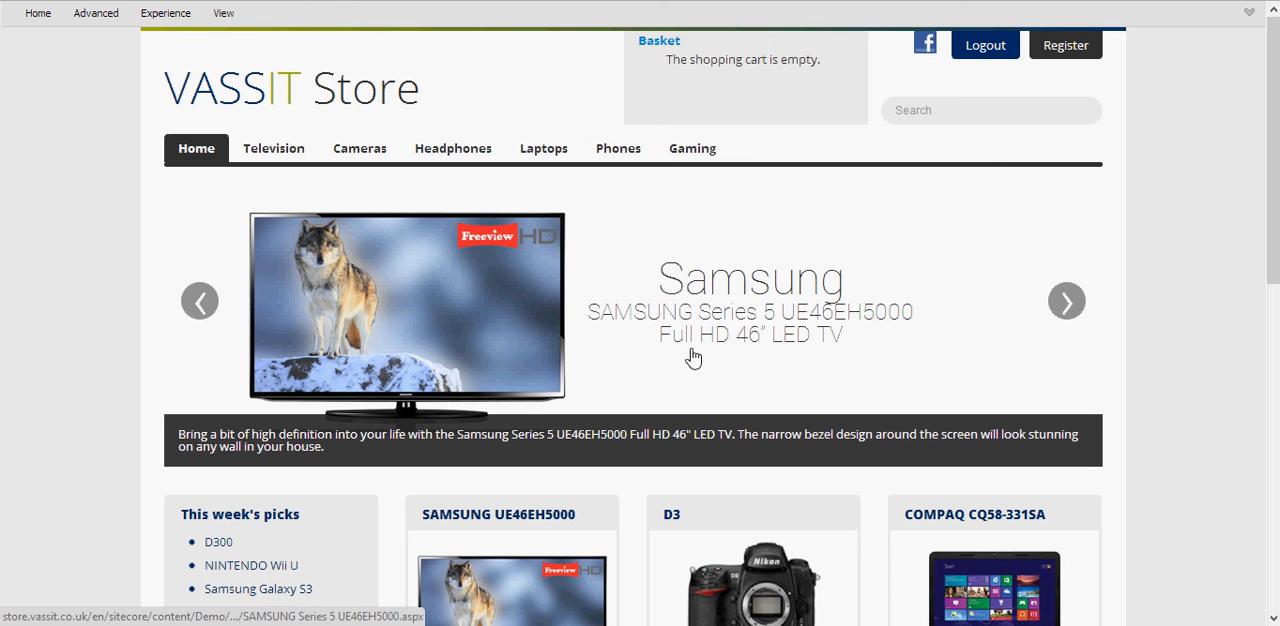
{"action": "mouse_move", "coordinate": [724, 332]}
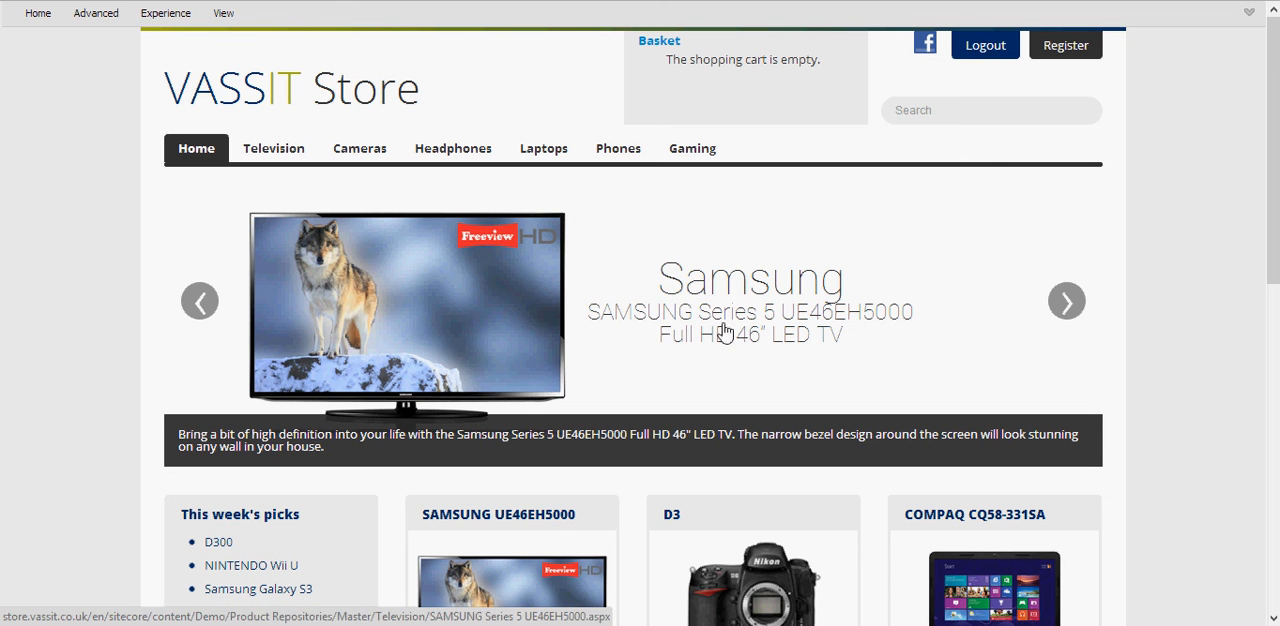
- Step the carousel through Samsung camera, Beats headphones and Galaxy S3, back to the Samsung TV
{"action": "left_click", "coordinate": [1066, 300]}
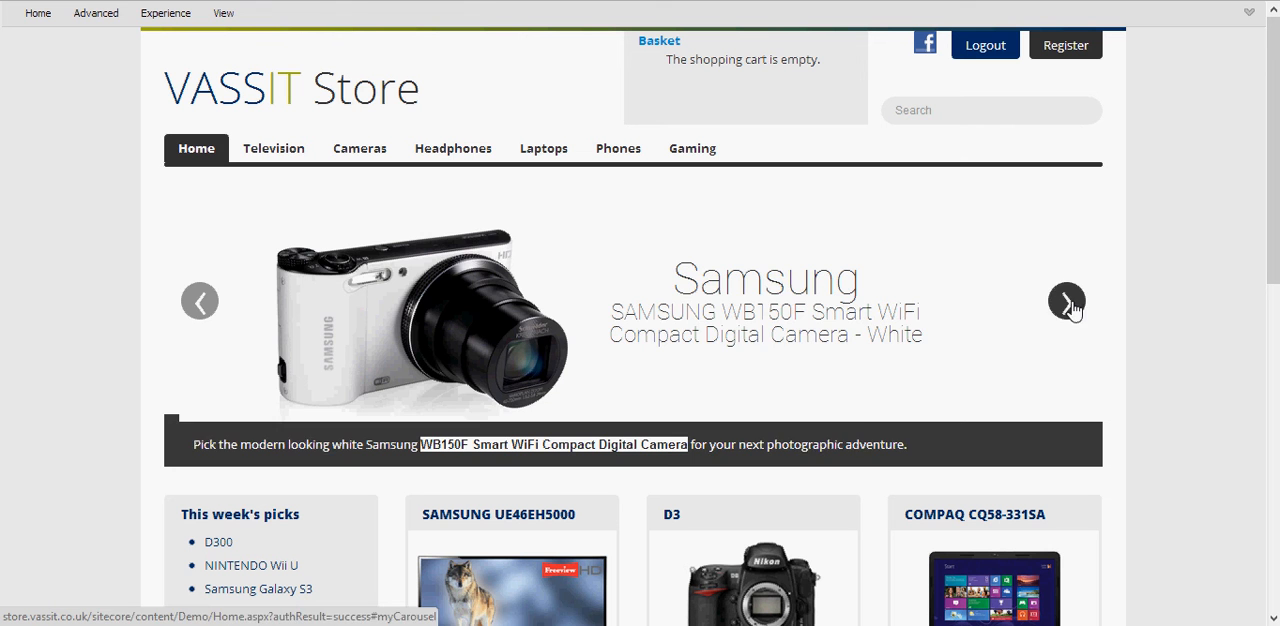
{"action": "left_click", "coordinate": [1066, 300]}
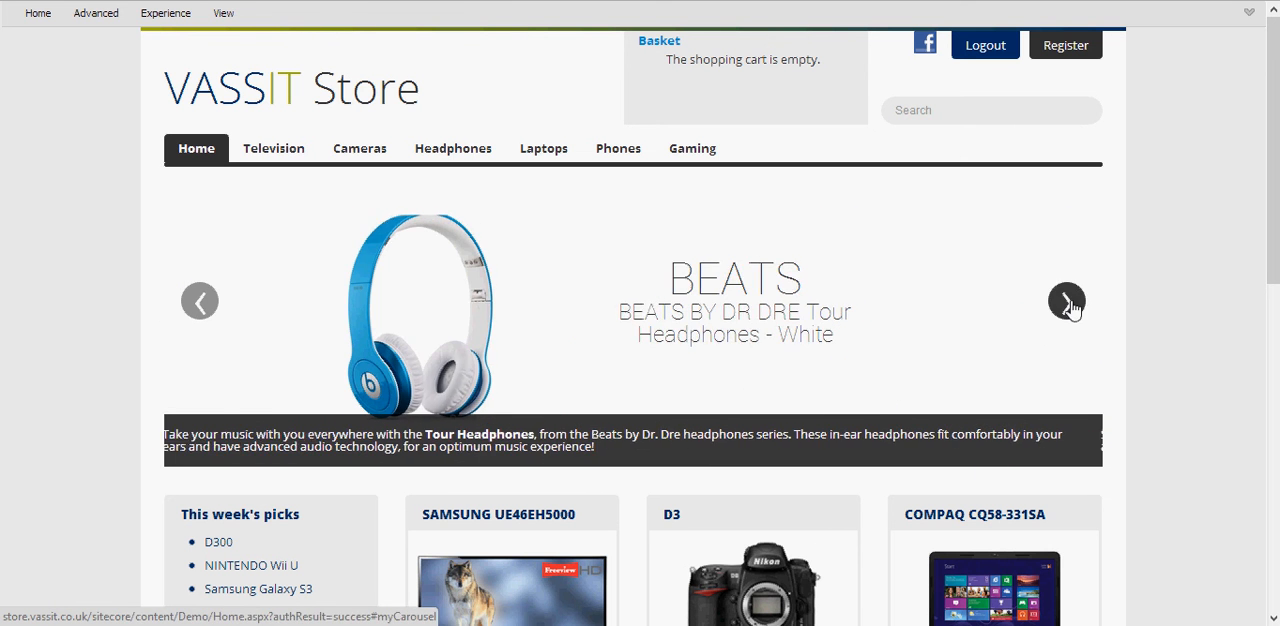
{"action": "left_click", "coordinate": [1066, 300]}
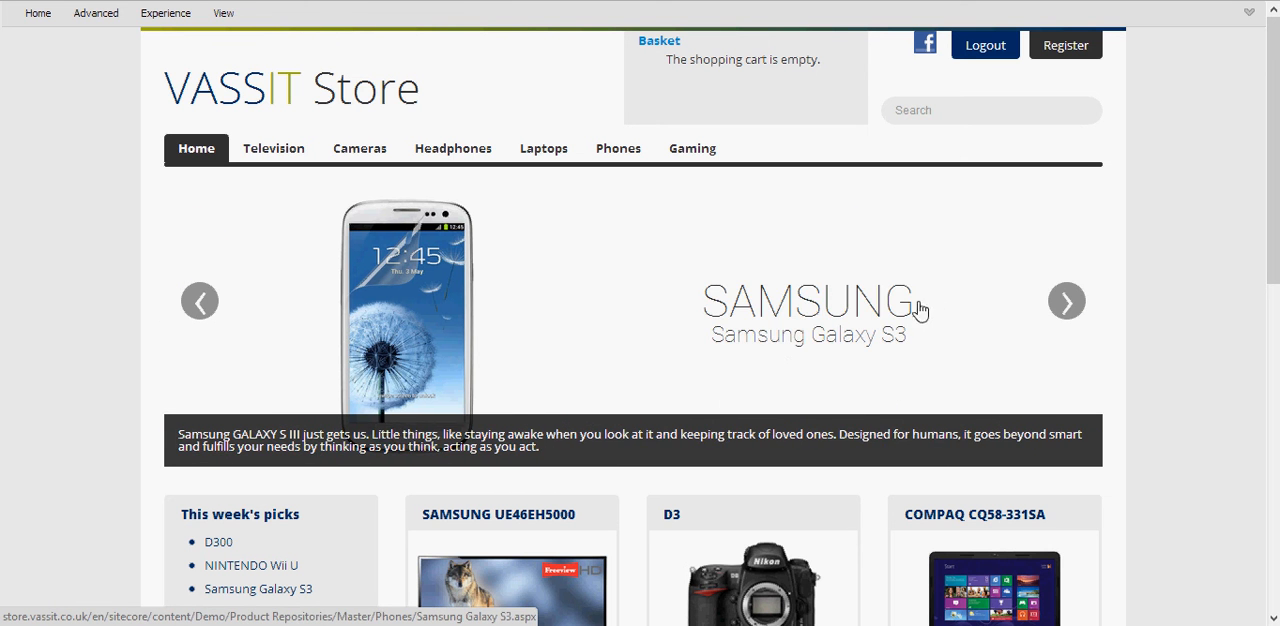
{"action": "left_click", "coordinate": [924, 44]}
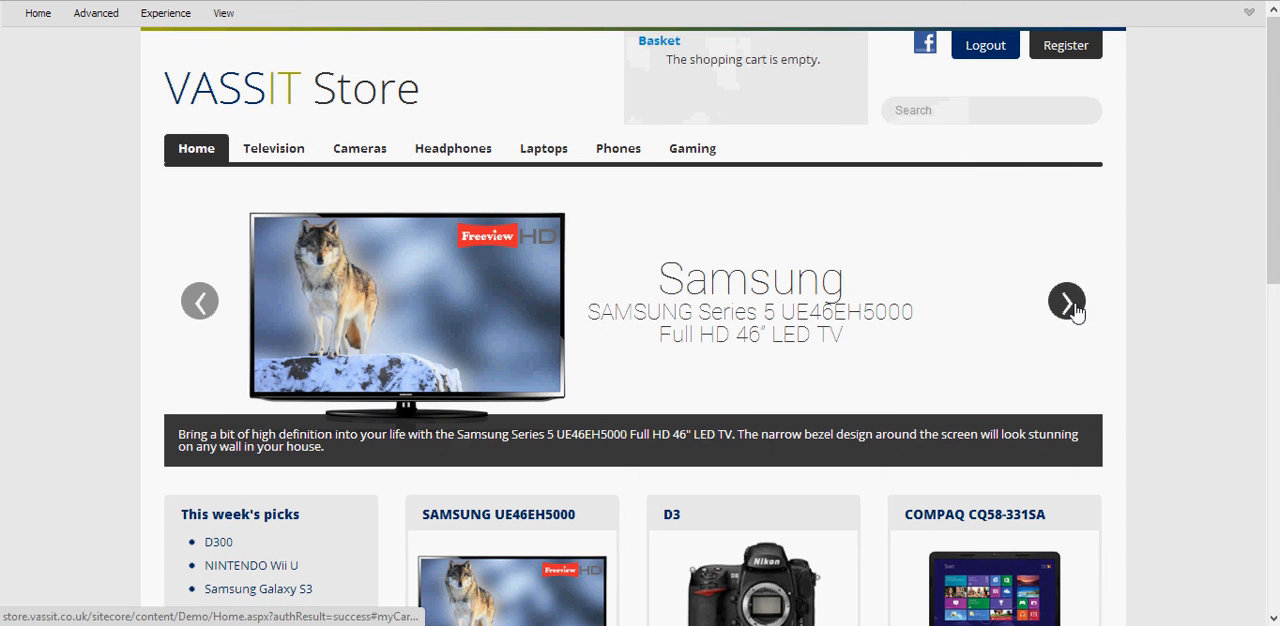
{"action": "mouse_move", "coordinate": [680, 222]}
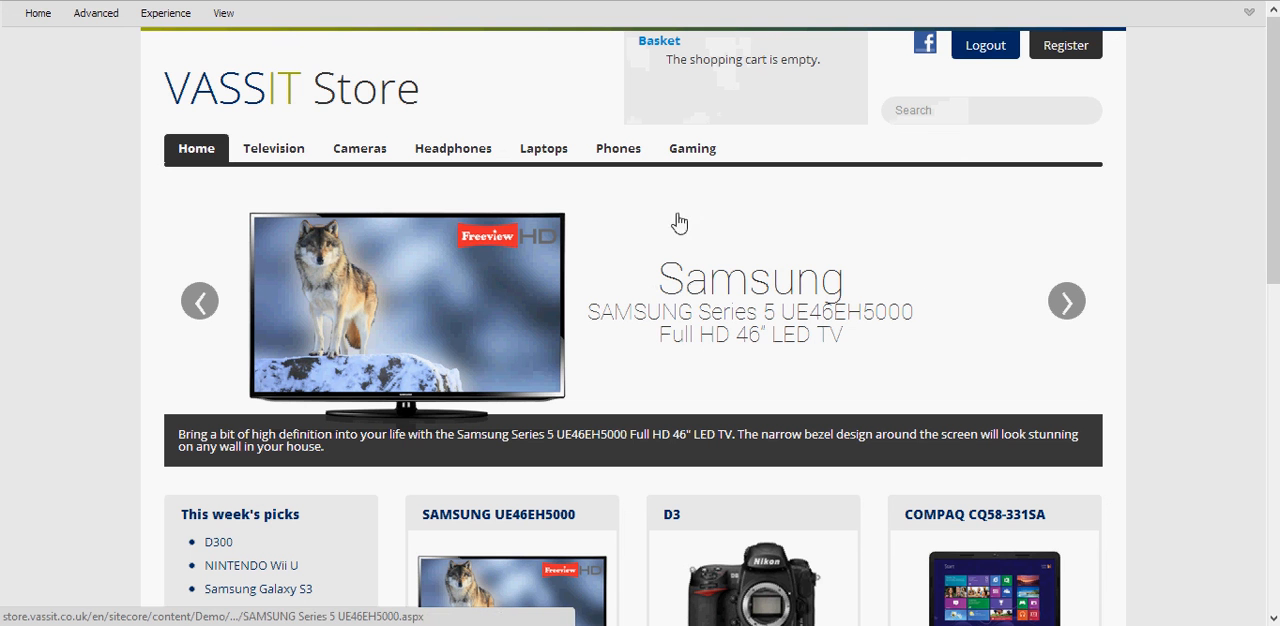
{"action": "mouse_move", "coordinate": [772, 258]}
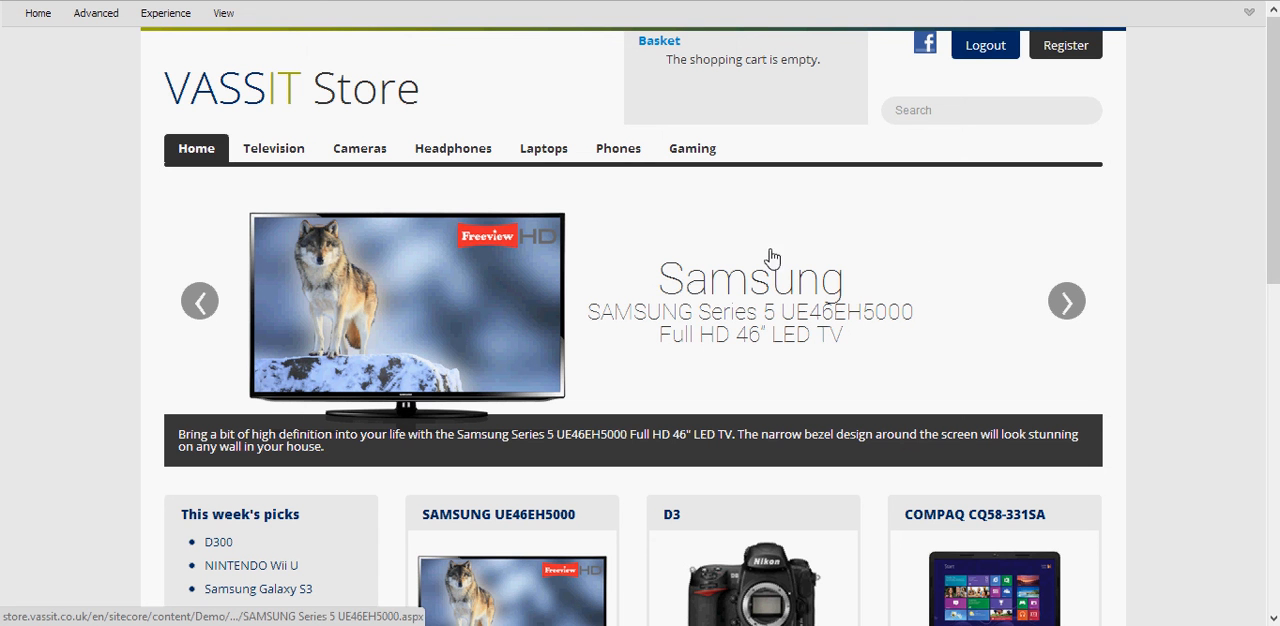
{"action": "mouse_move", "coordinate": [772, 248]}
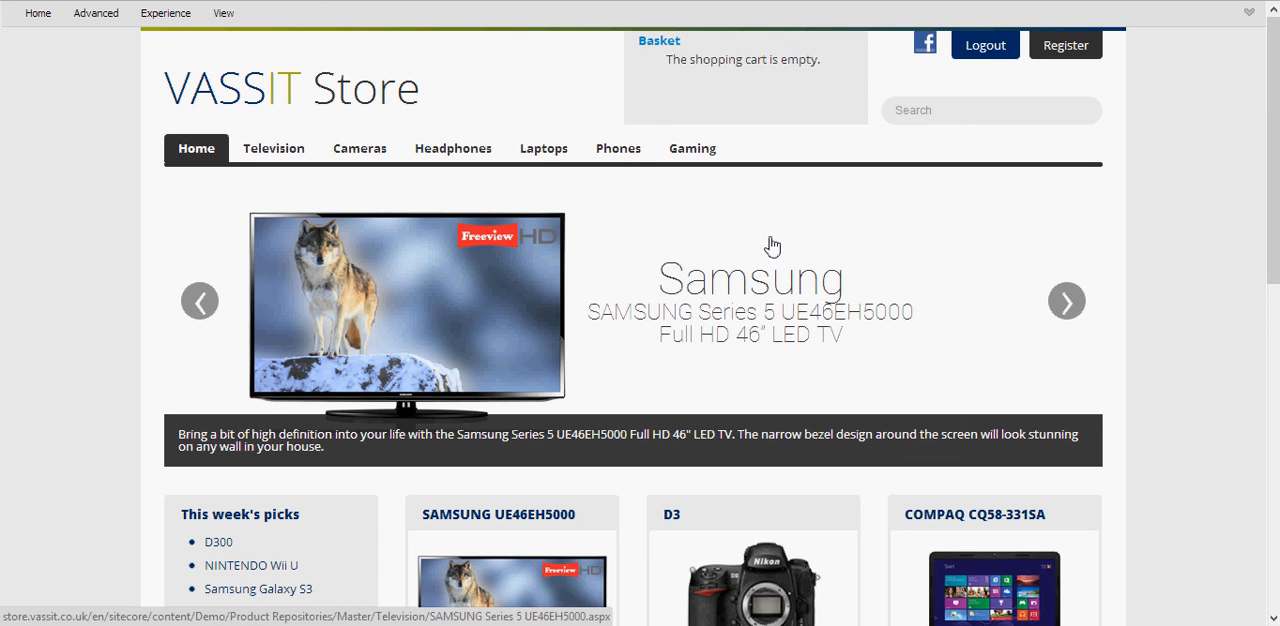
{"action": "mouse_move", "coordinate": [844, 292]}
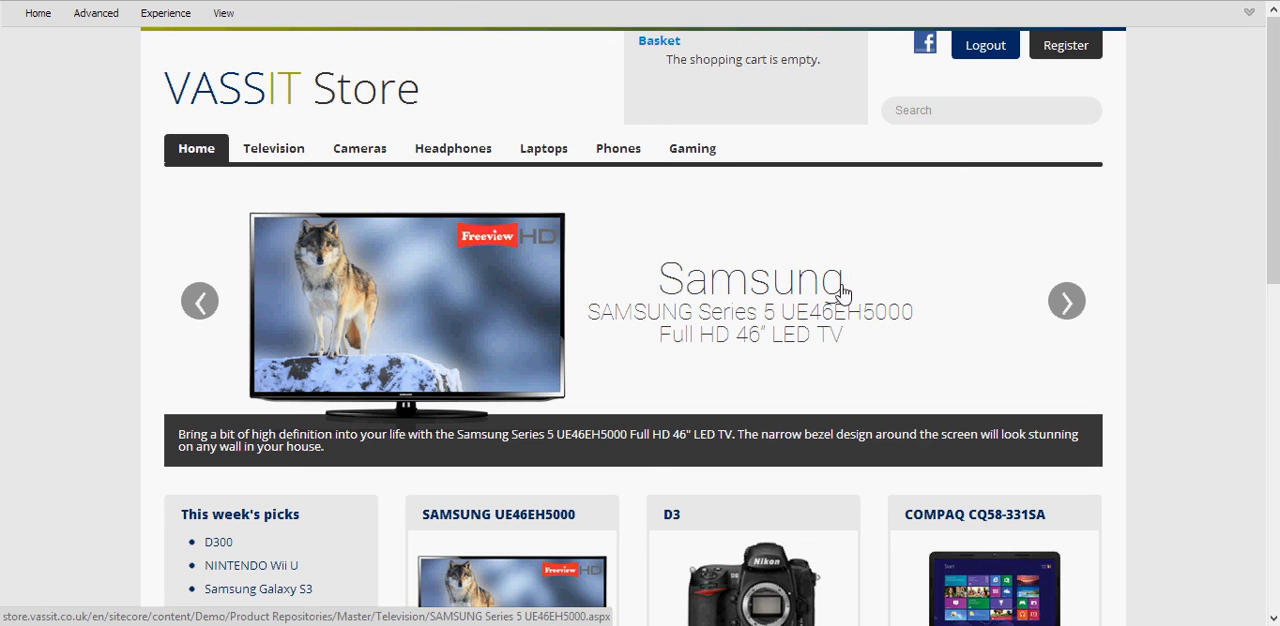
{"action": "mouse_move", "coordinate": [690, 210]}
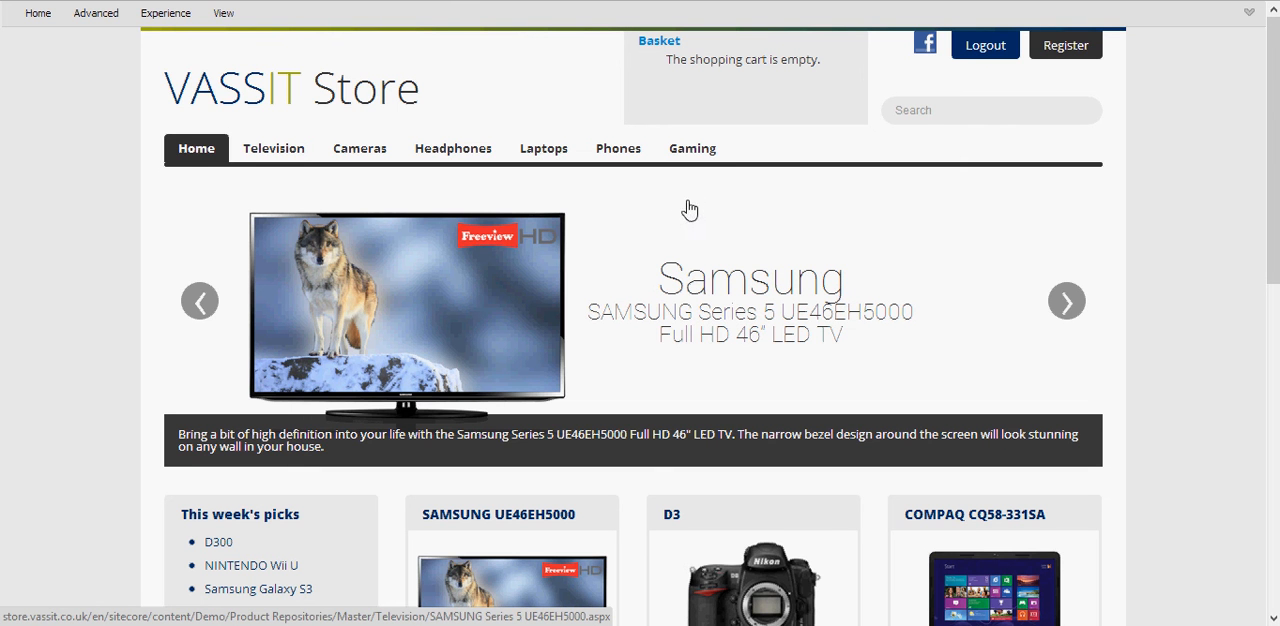
{"action": "mouse_move", "coordinate": [1098, 326]}
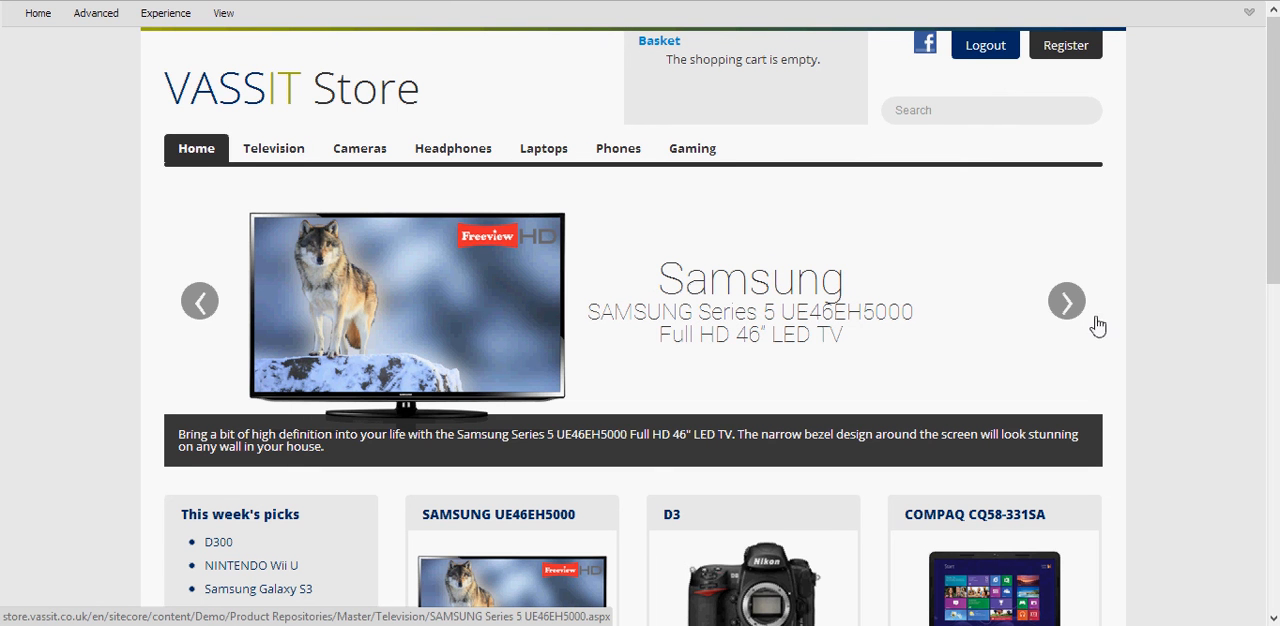